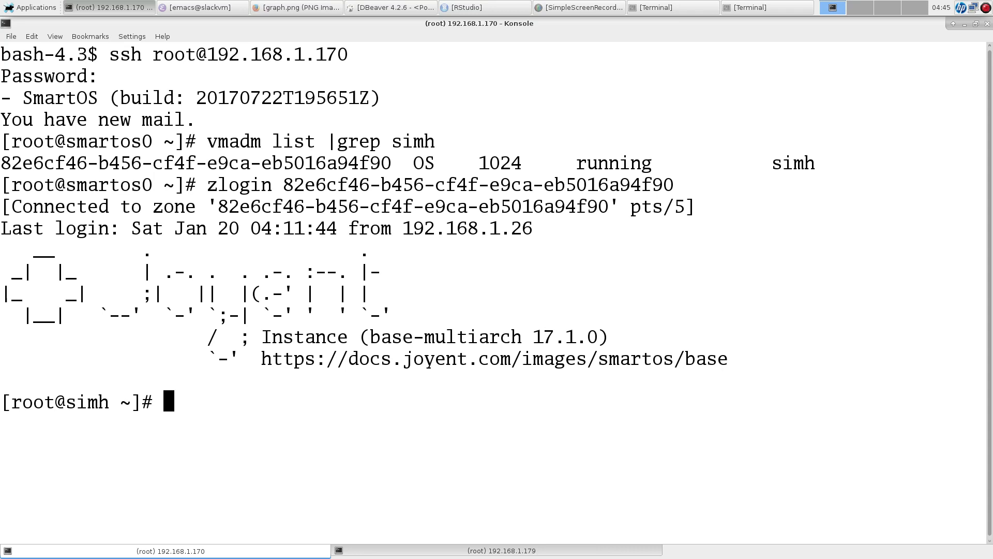
# Step: Go into the rt11 folder and open pdp11.ini in Emacs
pyautogui.write('cd p')
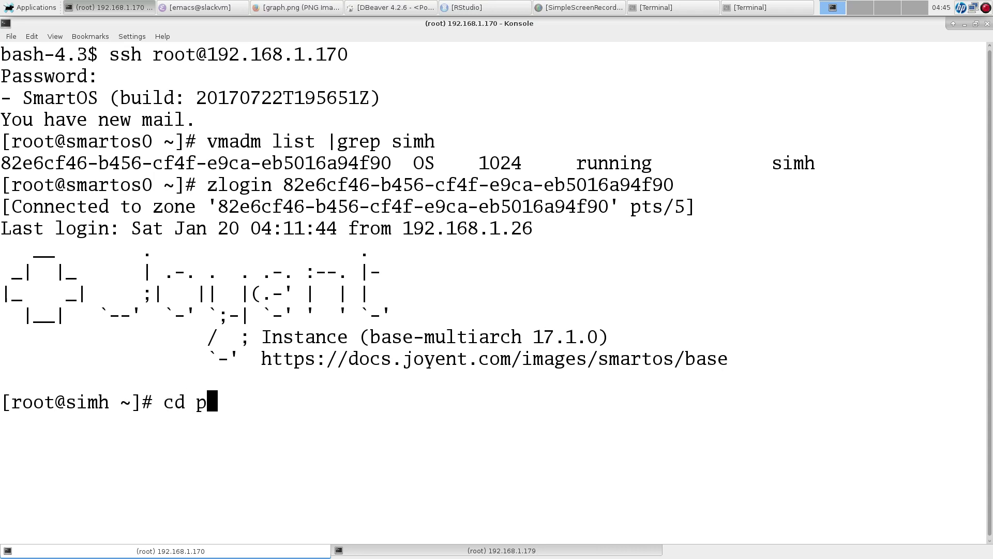
pyautogui.write('rt11/')
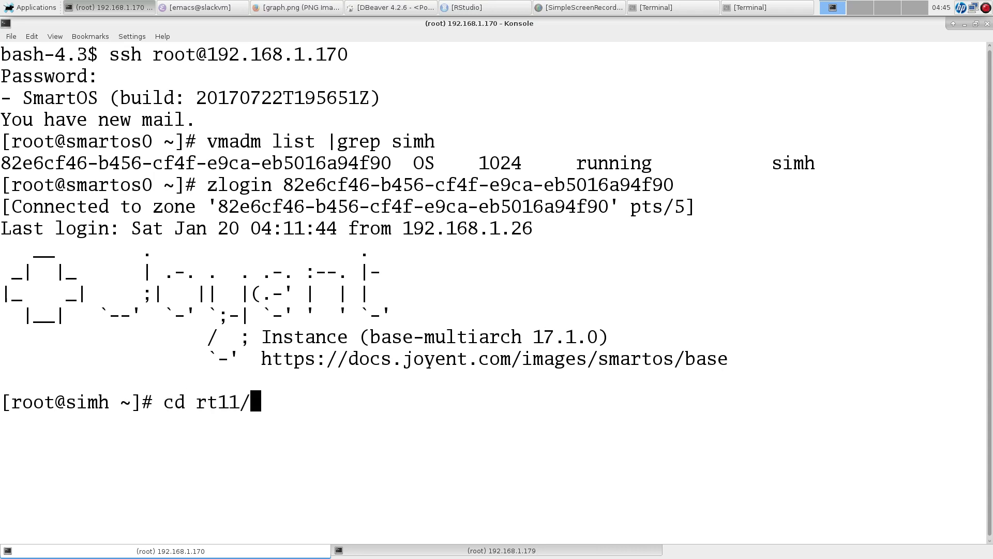
pyautogui.write('emacs')
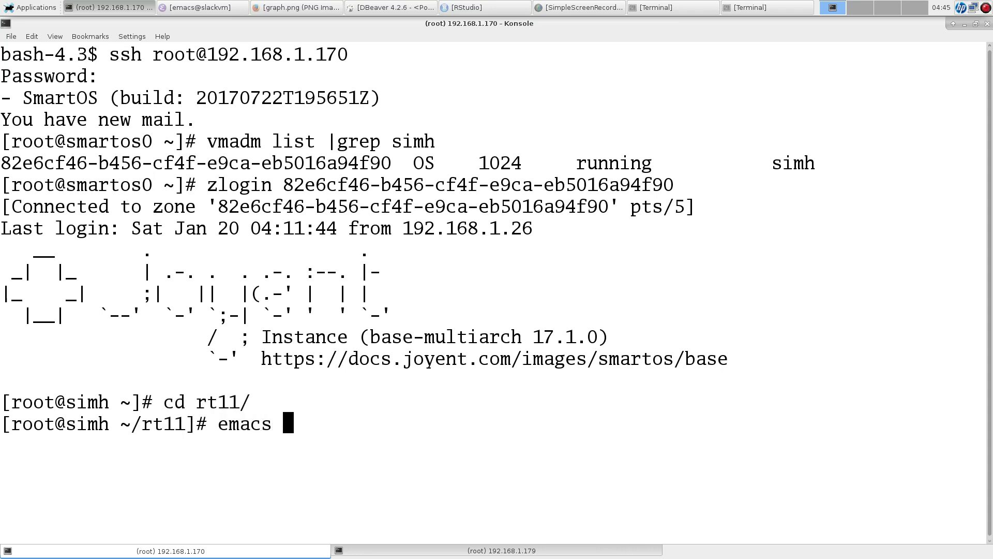
pyautogui.press('Return')
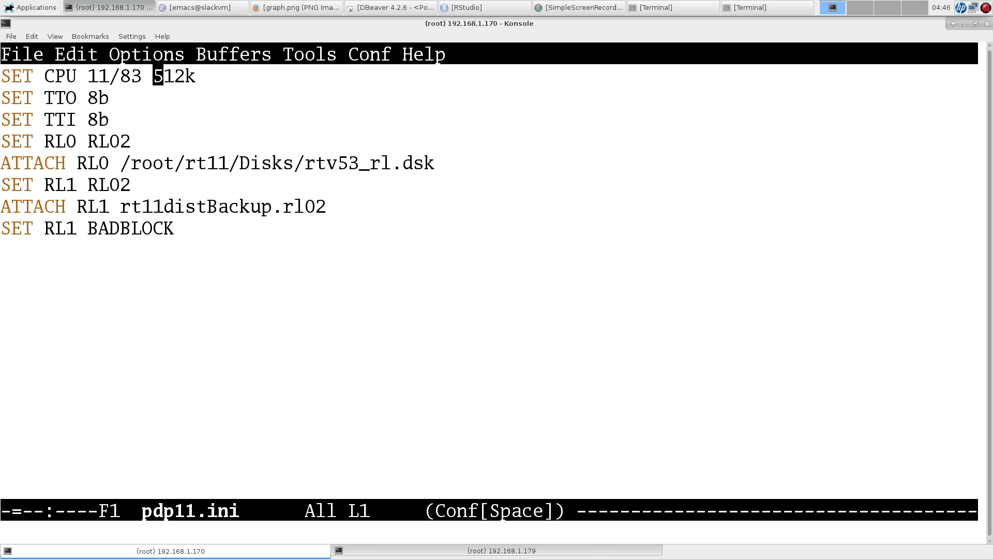
# Step: Step through the CPU, terminal and RL0/RL1 attach lines to review the configuration
pyautogui.press('Down')
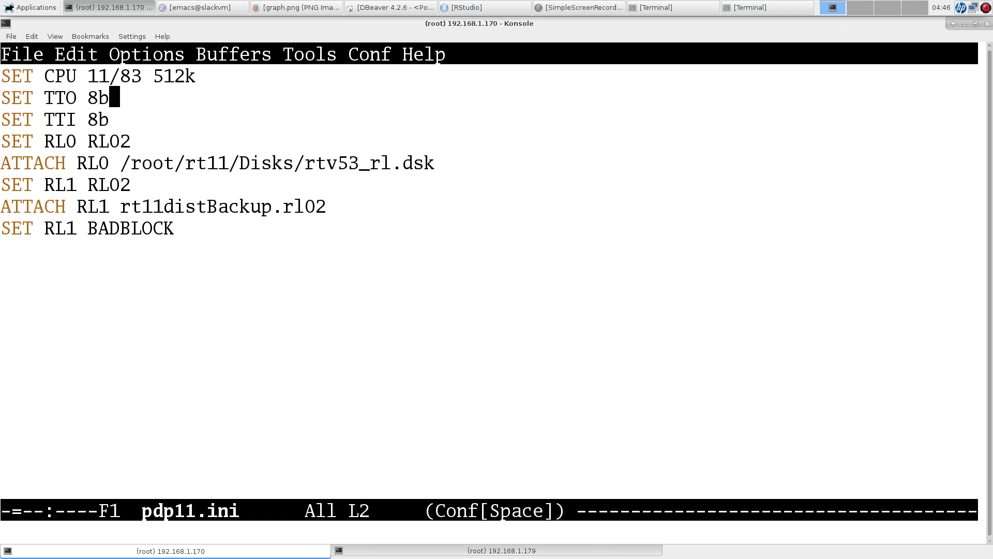
pyautogui.click(158, 162)
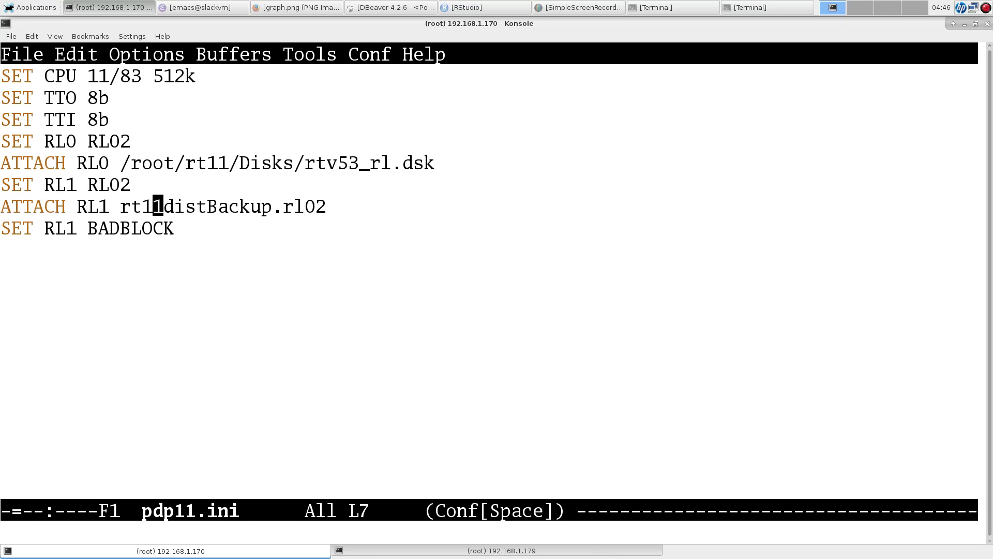
pyautogui.press('Down')
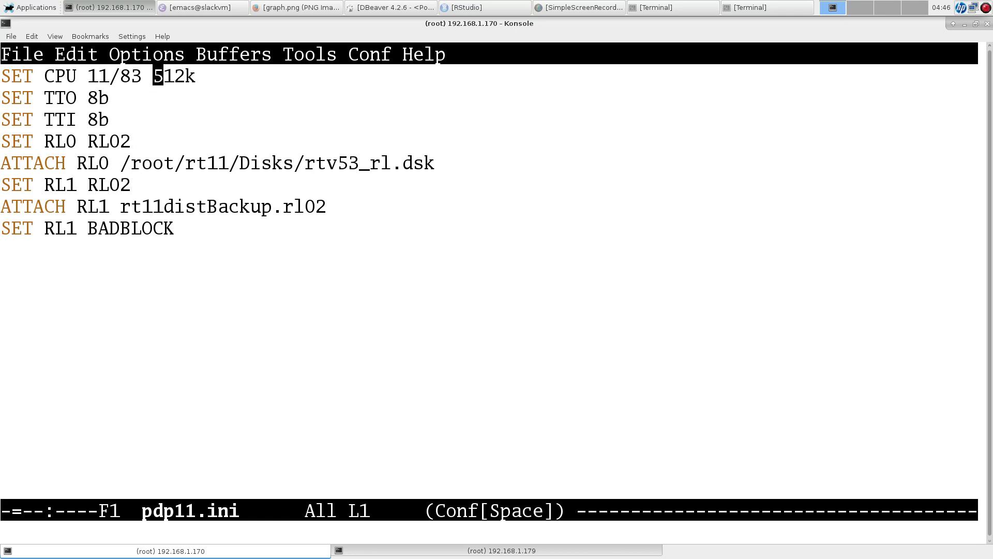
pyautogui.press('Right')
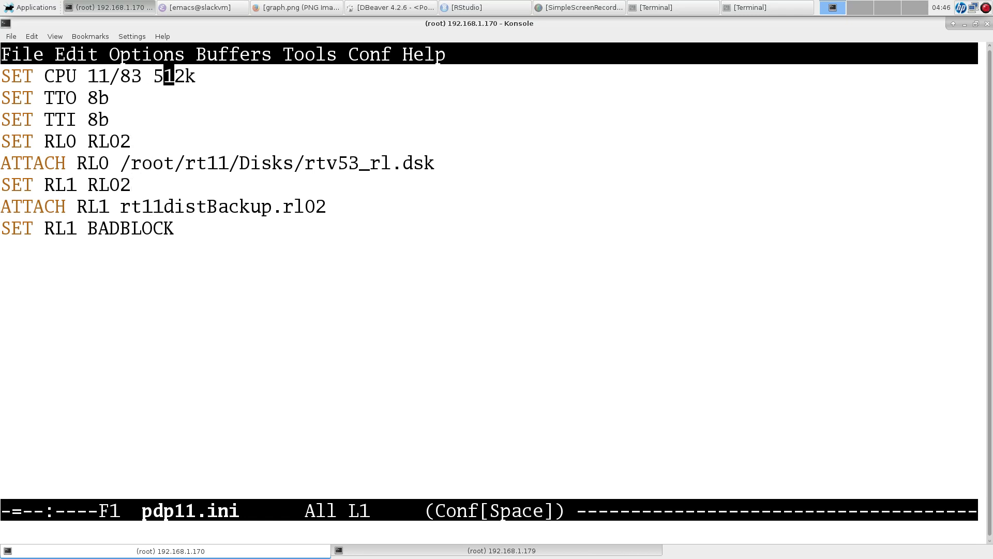
pyautogui.click(155, 162)
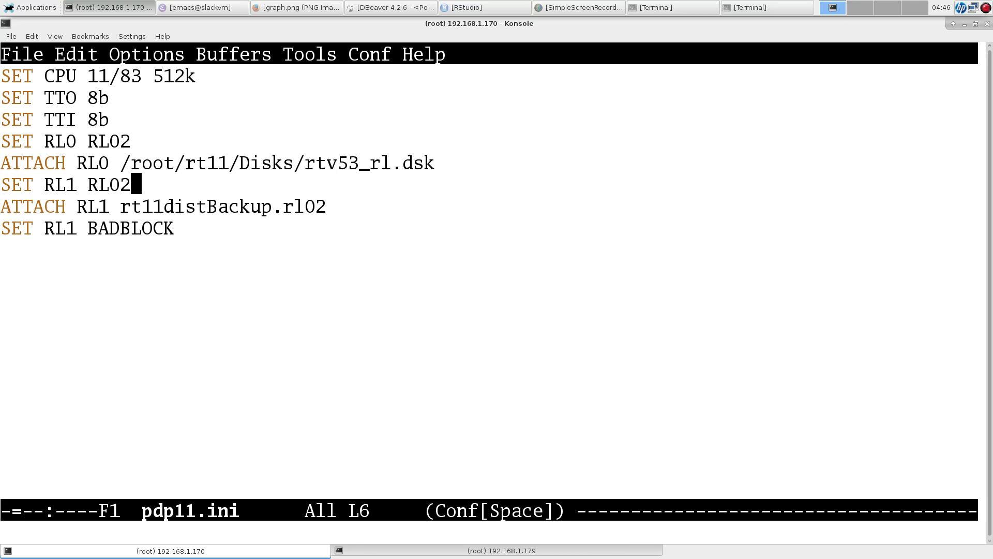
pyautogui.moveTo(366, 549)
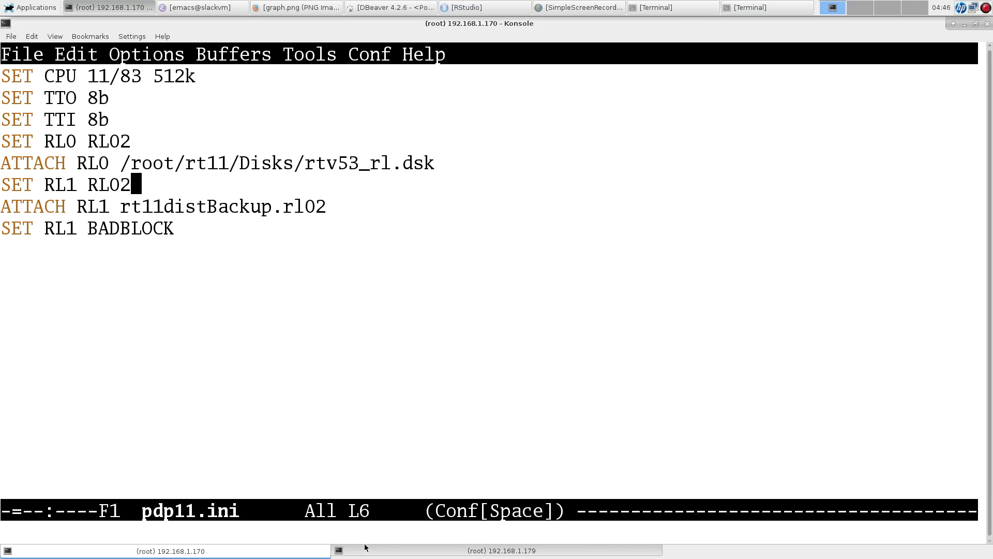
# Step: In the second terminal, start ~/simh/BIN/pdp11 from the rt11 folder, answering y to overwrite
pyautogui.click(500, 551)
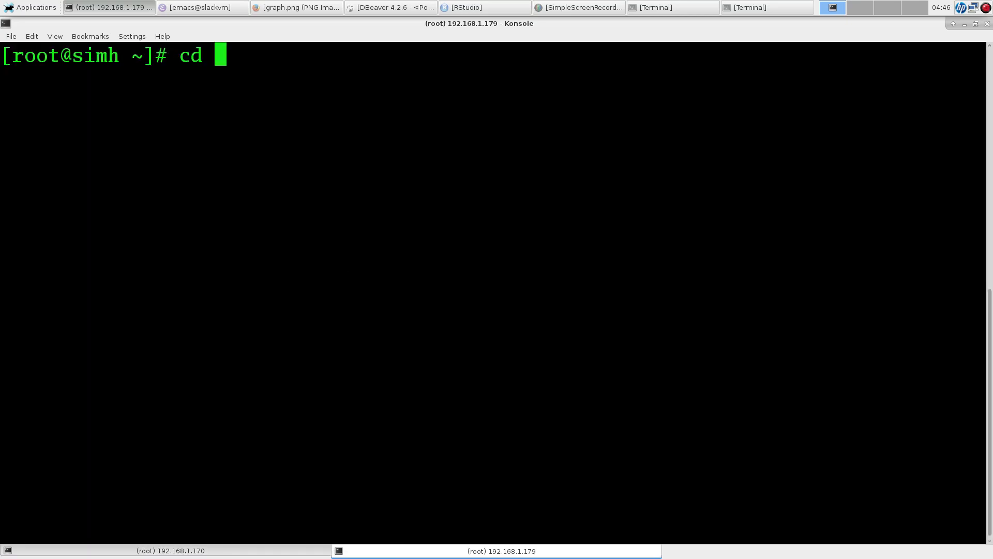
pyautogui.write('rt11/')
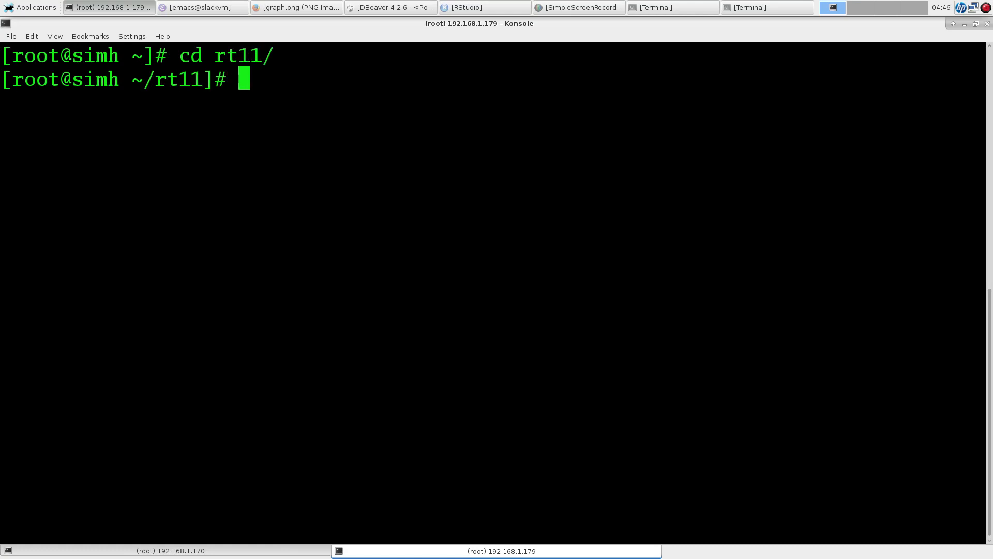
pyautogui.write('~/SI')
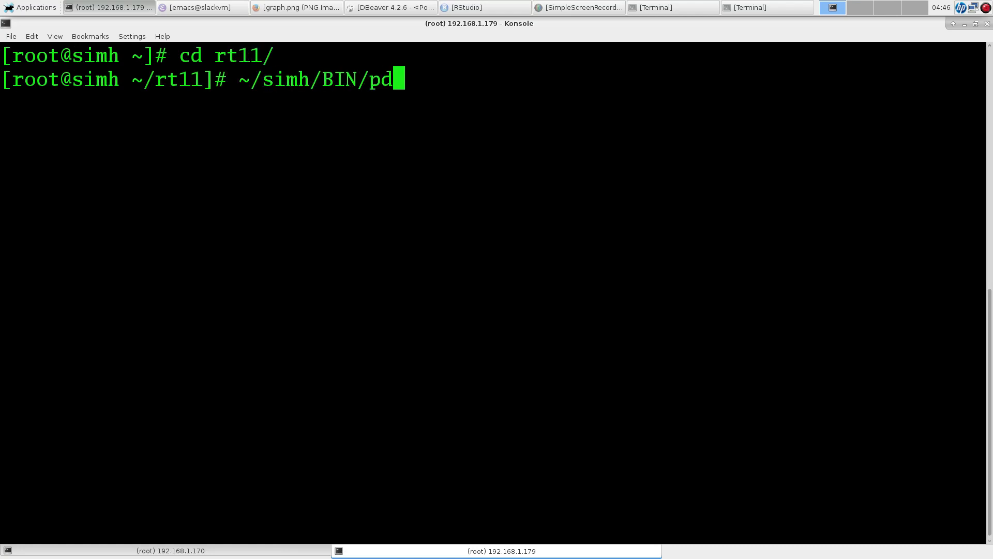
pyautogui.press('Tab')
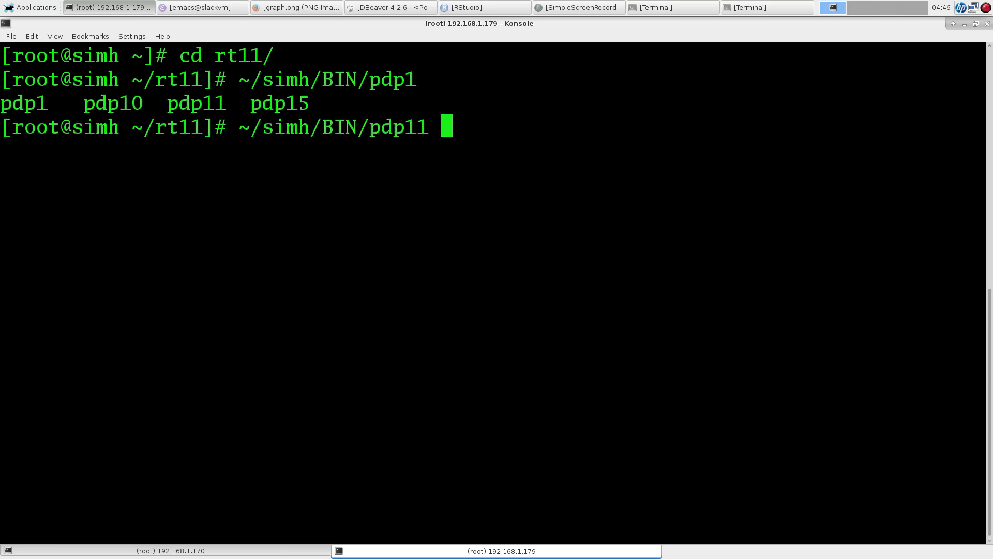
pyautogui.press('Return')
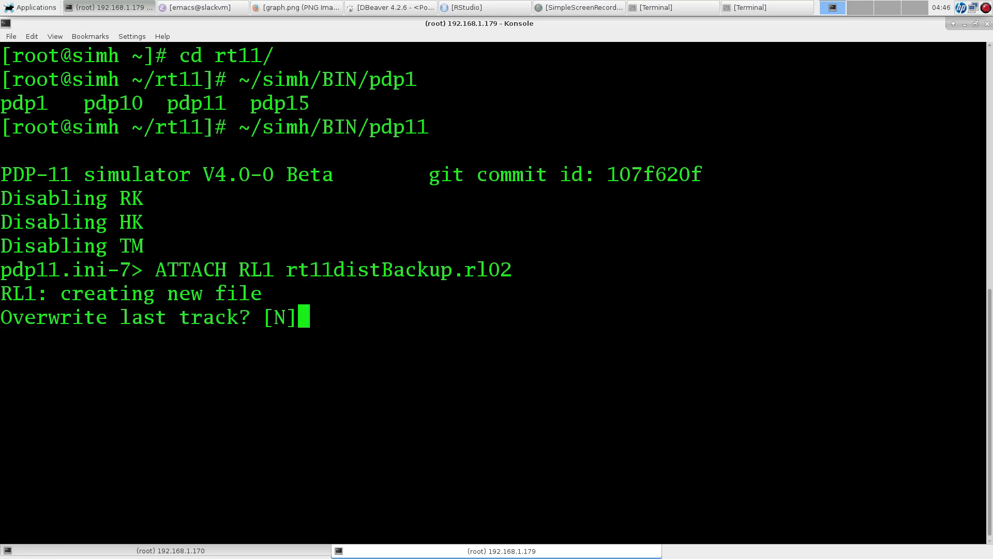
pyautogui.write('y')
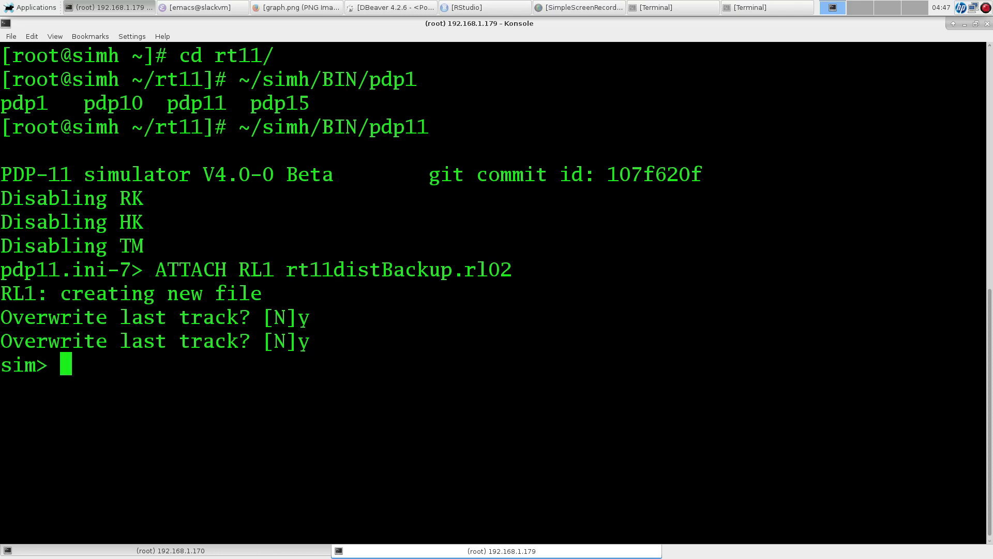
# Step: Boot rl0 into the RT-11 V5.3 installer and continue past the welcome page
pyautogui.write('boot rl0')
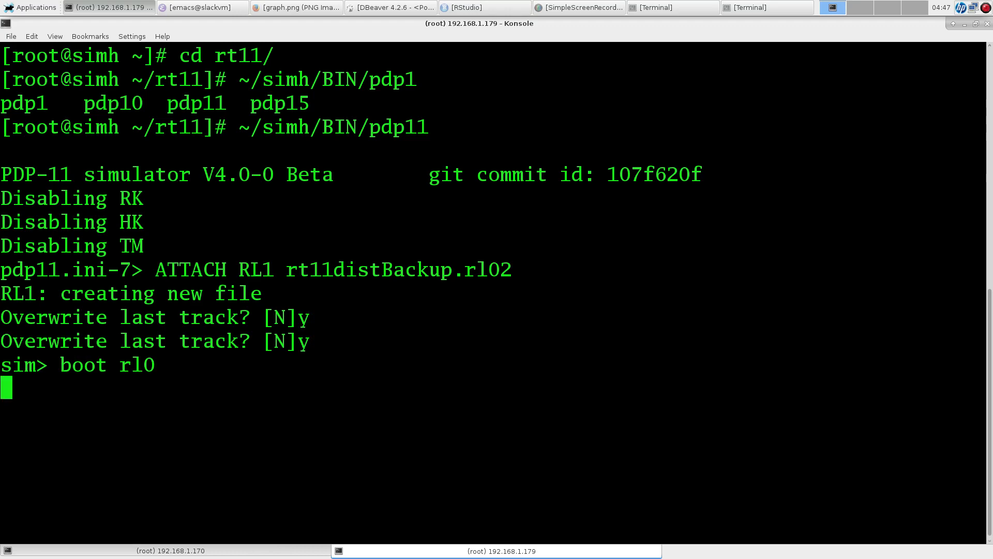
pyautogui.press('Return')
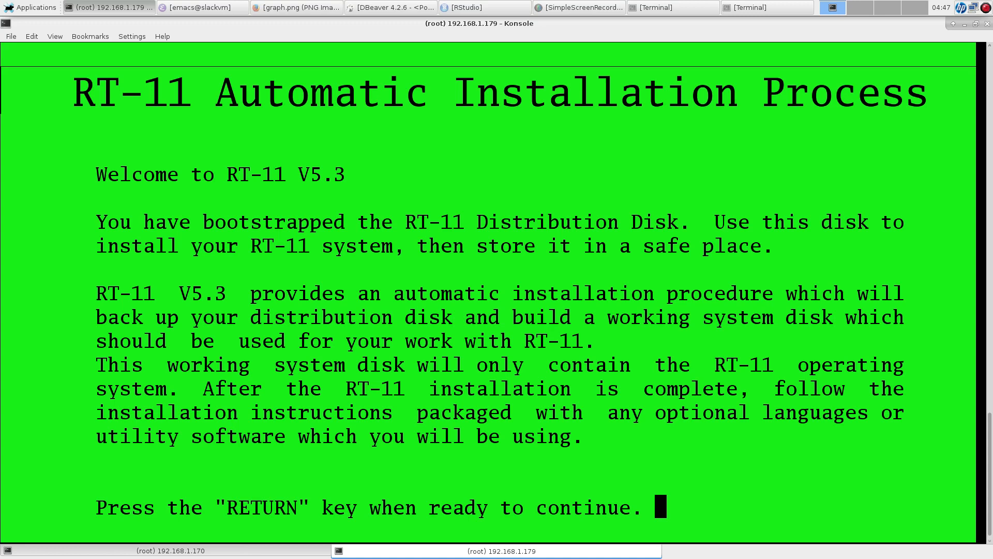
pyautogui.press('Return')
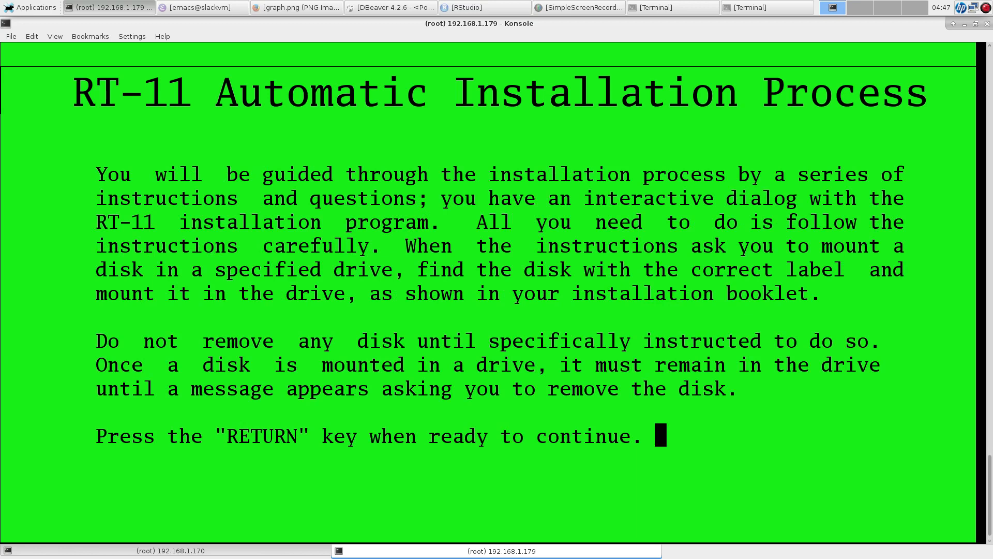
# Step: Give the installer the date 20-jan-89 and proceed to the distribution-disk backup step
pyautogui.press('Return')
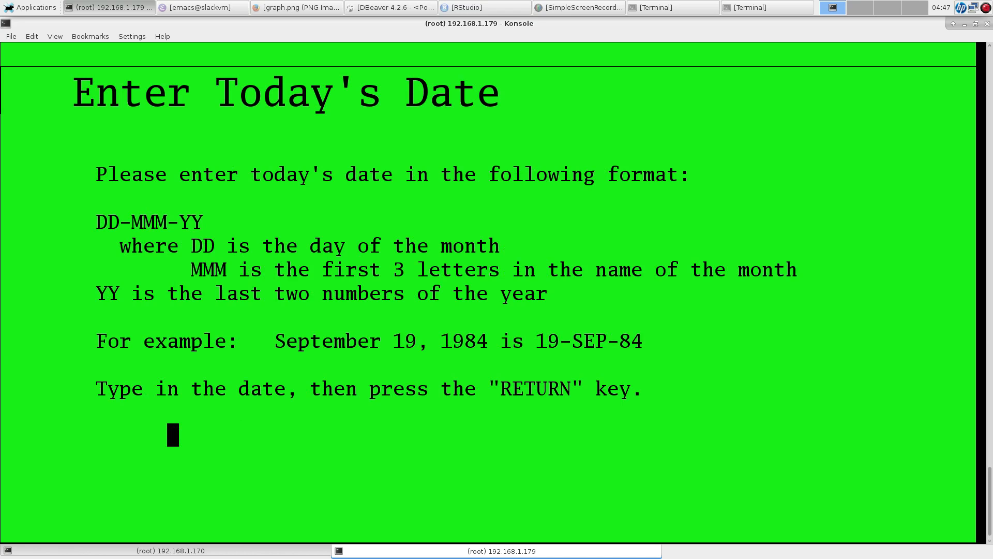
pyautogui.write('20-')
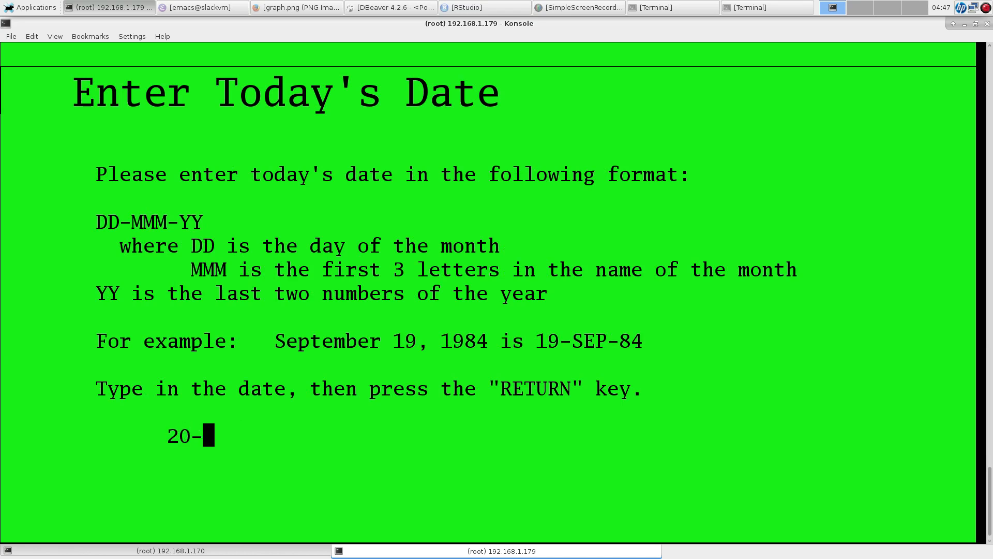
pyautogui.write('jan')
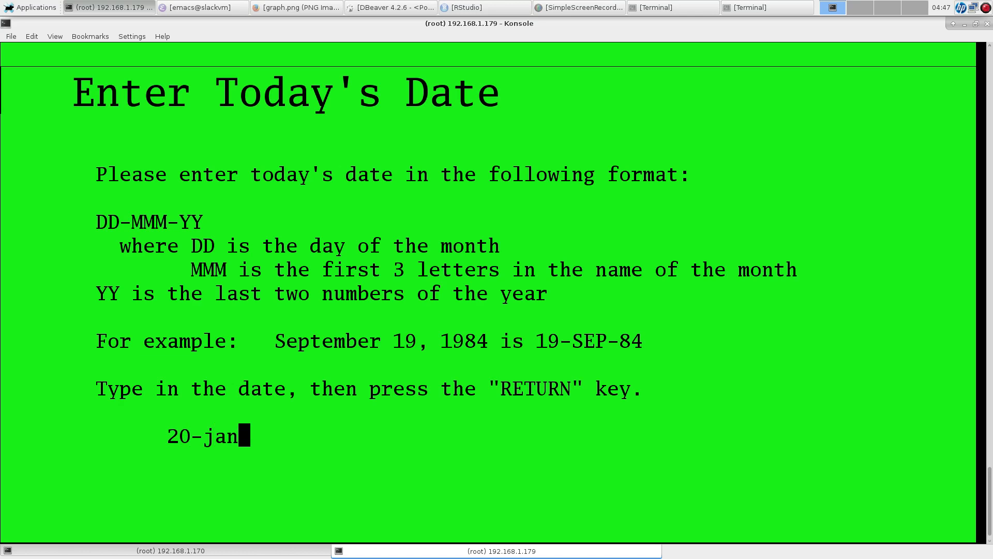
pyautogui.write('-')
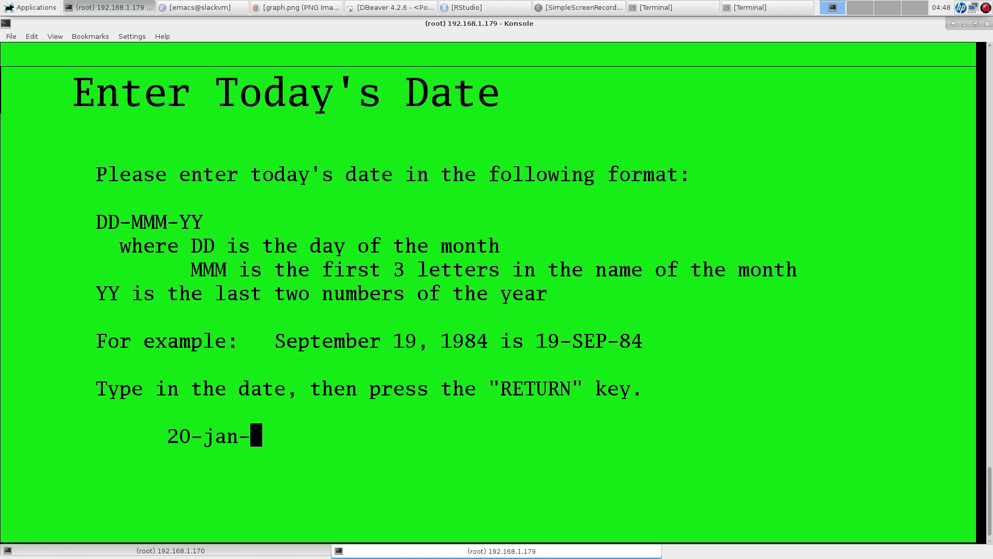
pyautogui.write('89')
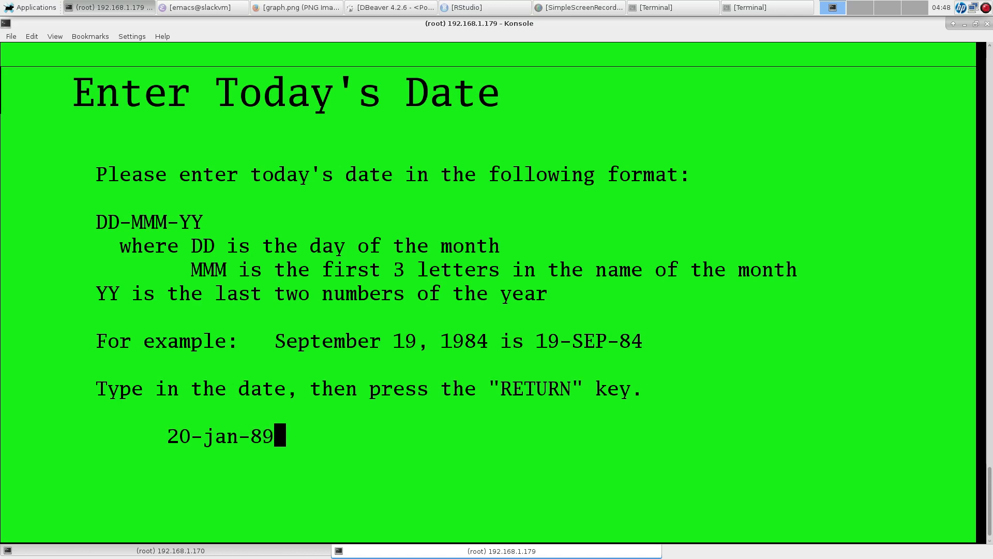
pyautogui.press('Return')
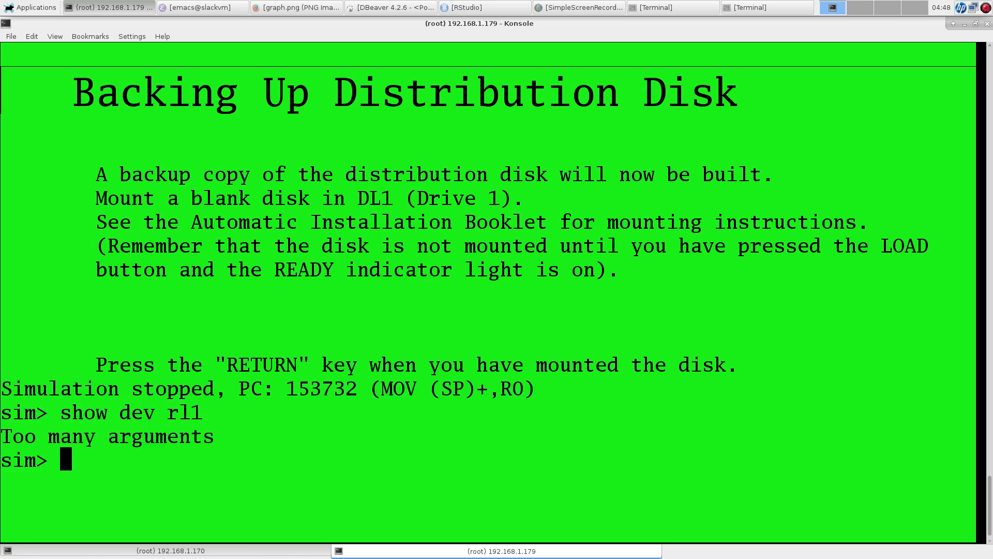
# Step: Resume the simulation with cont so the installer builds the backup disk
pyautogui.write('show rl1')
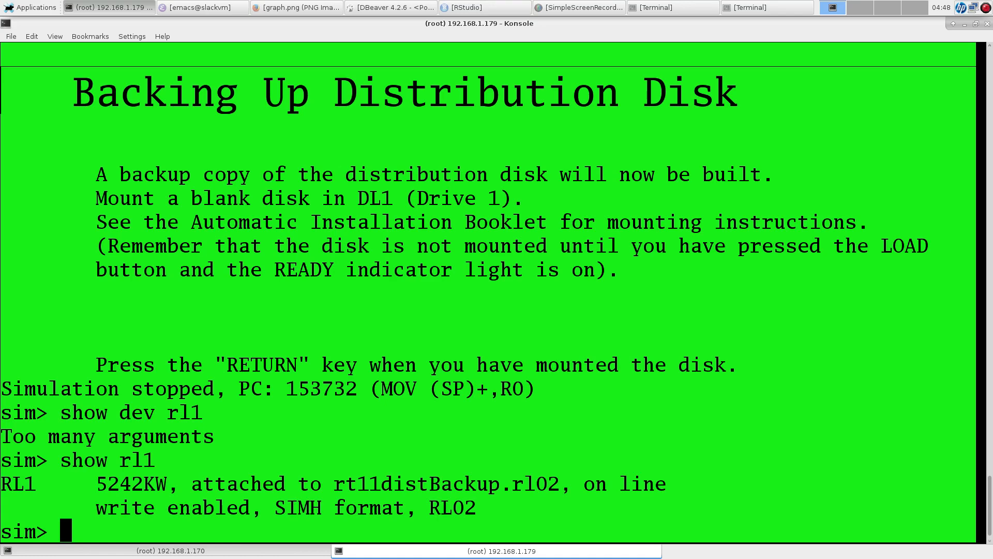
pyautogui.write('cont')
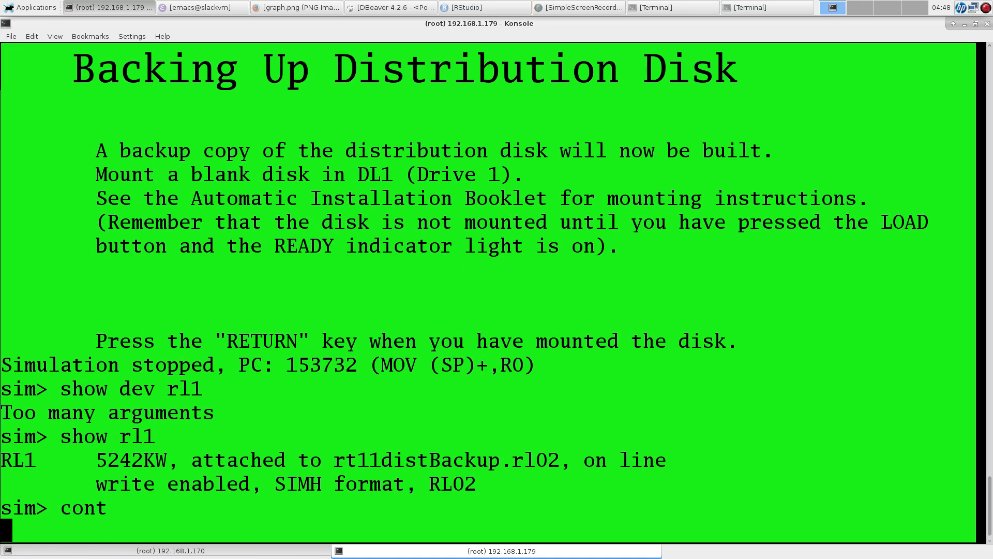
pyautogui.press('Return')
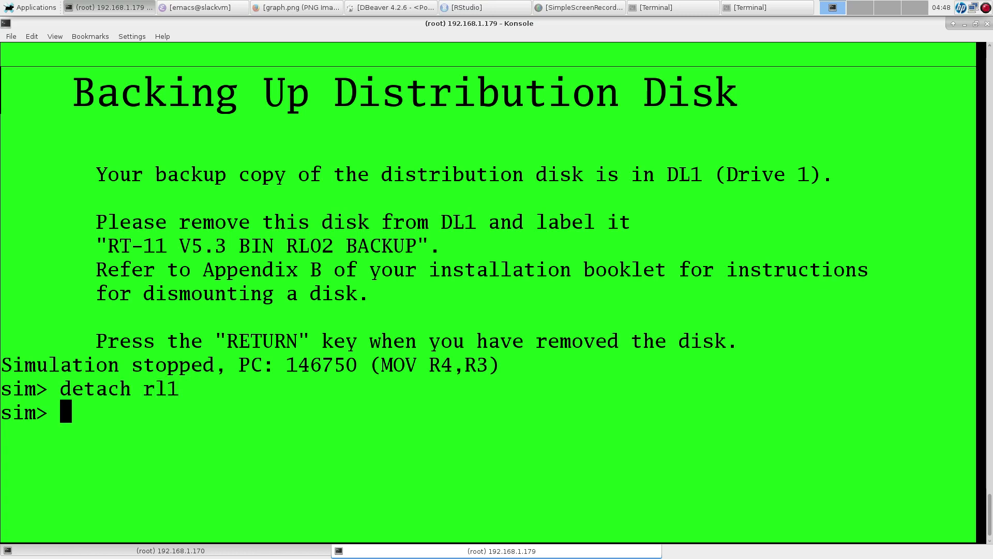
# Step: Attach rl1 to a new rt11system.rl02, continue, and confirm the prompts so RT-11 installs onto it
pyautogui.write('attach rl1')
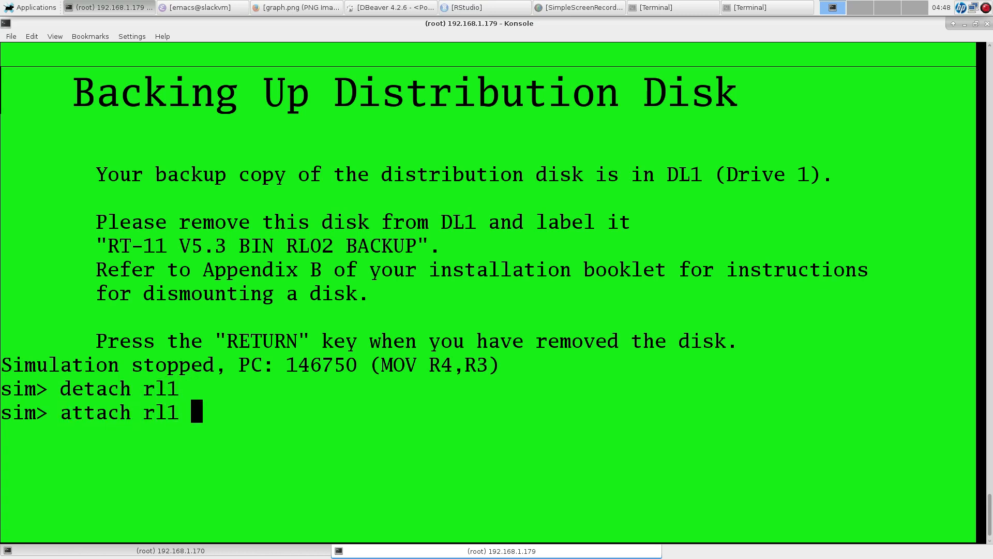
pyautogui.write('r')
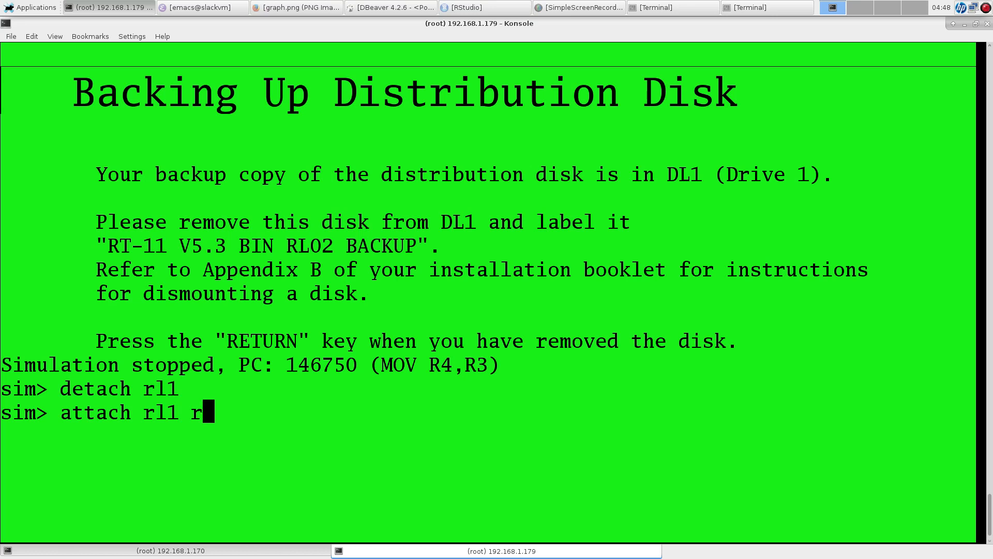
pyautogui.write('t11syst')
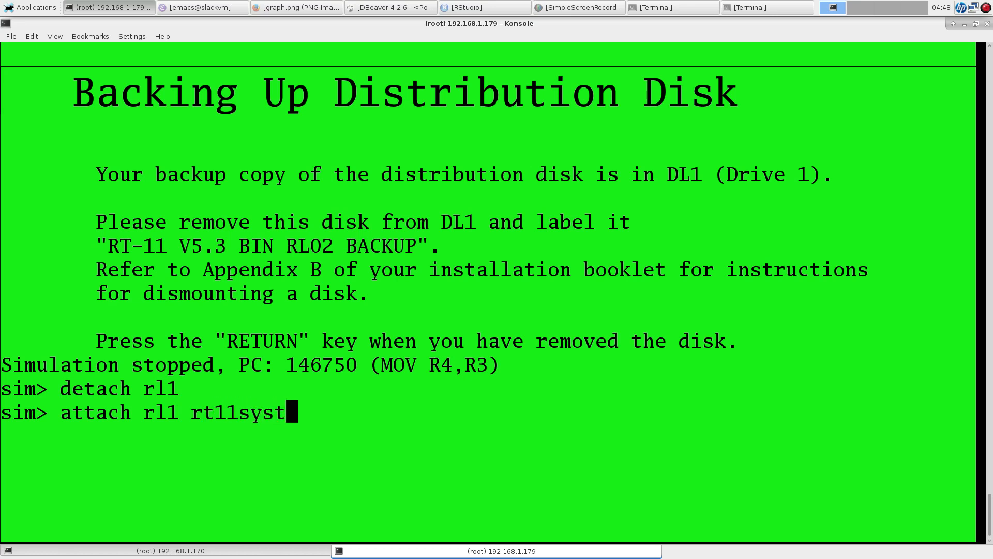
pyautogui.write('em.rl02')
pyautogui.write('y')
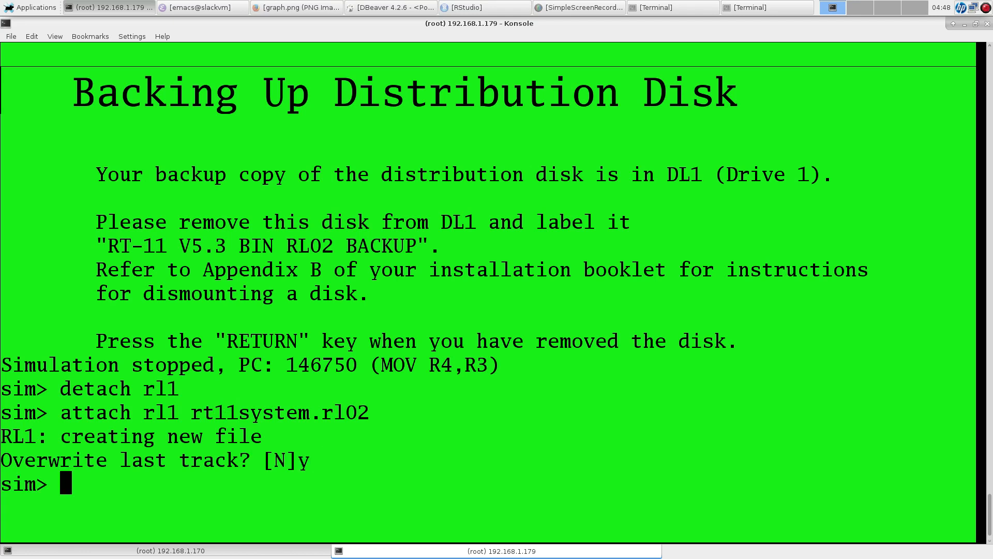
pyautogui.write('cont')
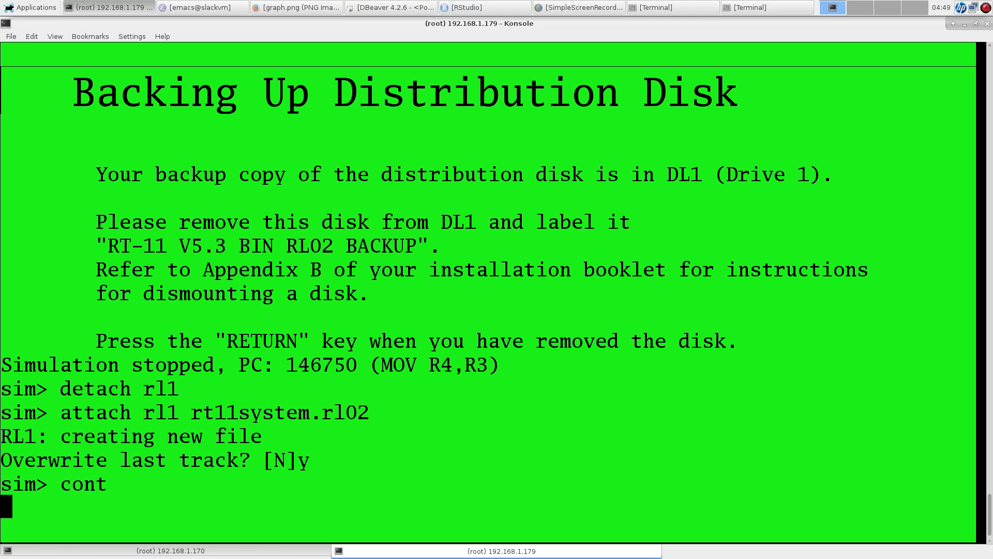
pyautogui.press('Return')
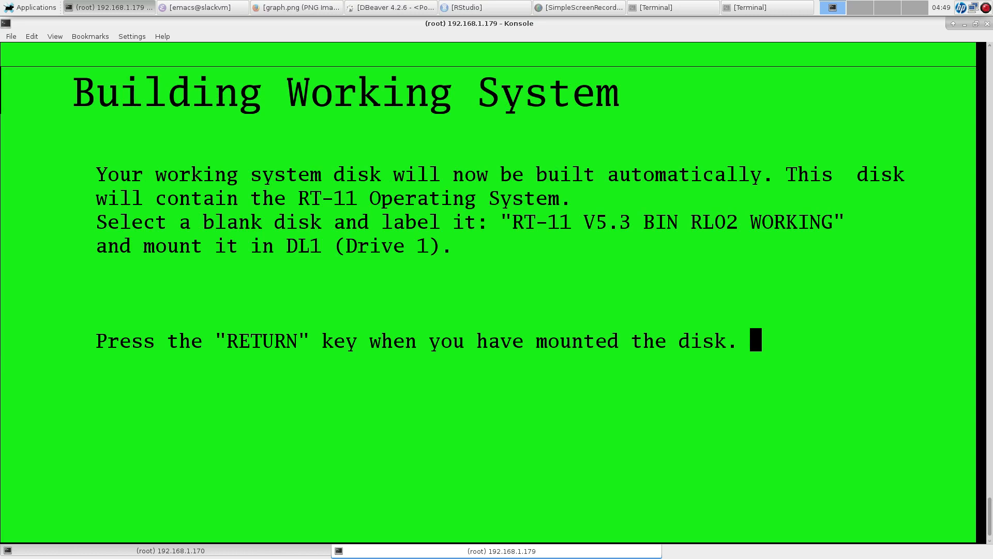
pyautogui.moveTo(342, 167)
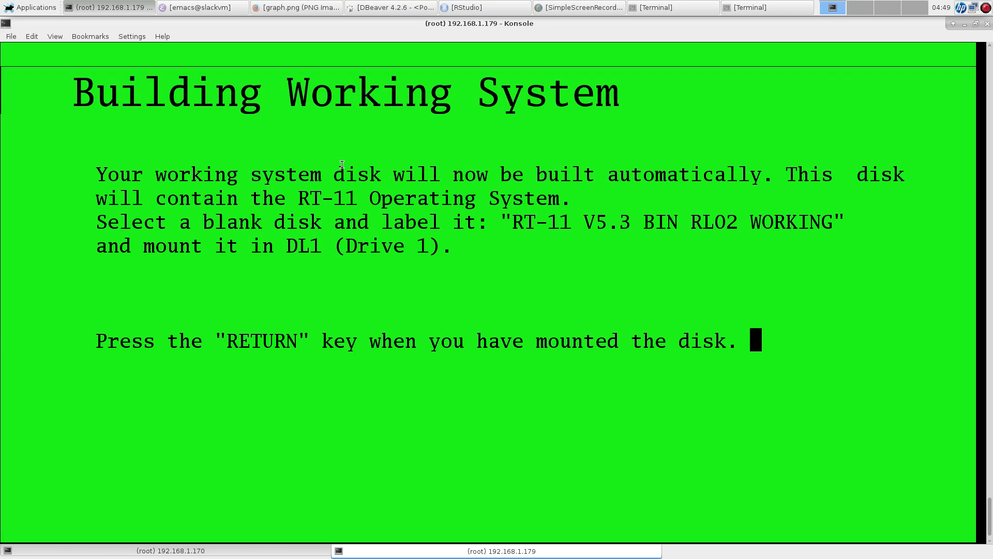
pyautogui.press('Return')
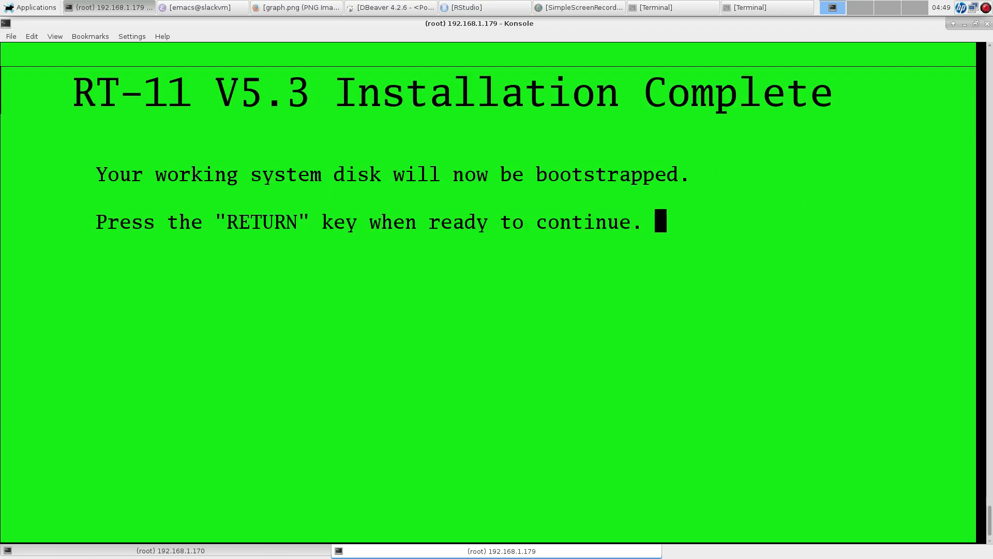
pyautogui.press('Return')
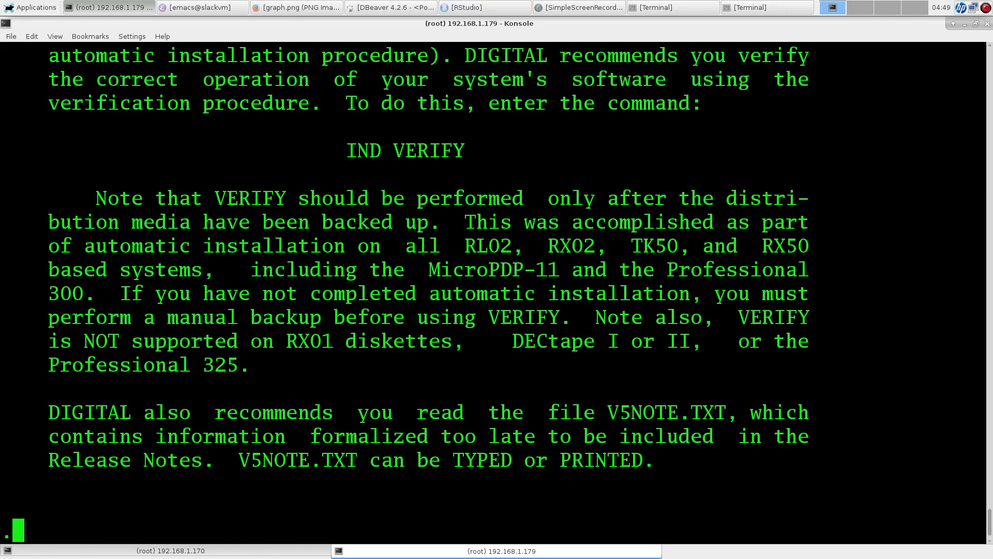
pyautogui.moveTo(345, 322)
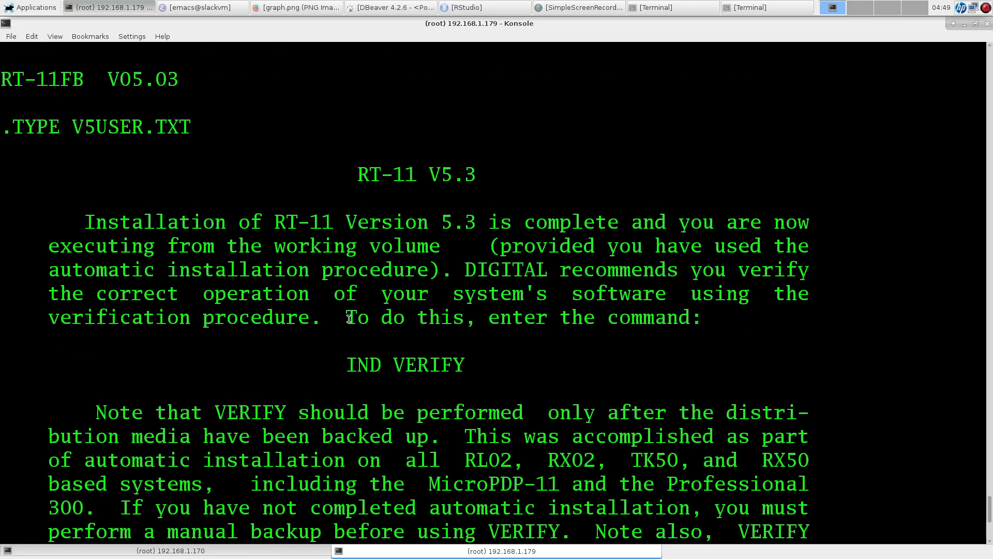
pyautogui.moveTo(383, 259)
pyautogui.write('ls')
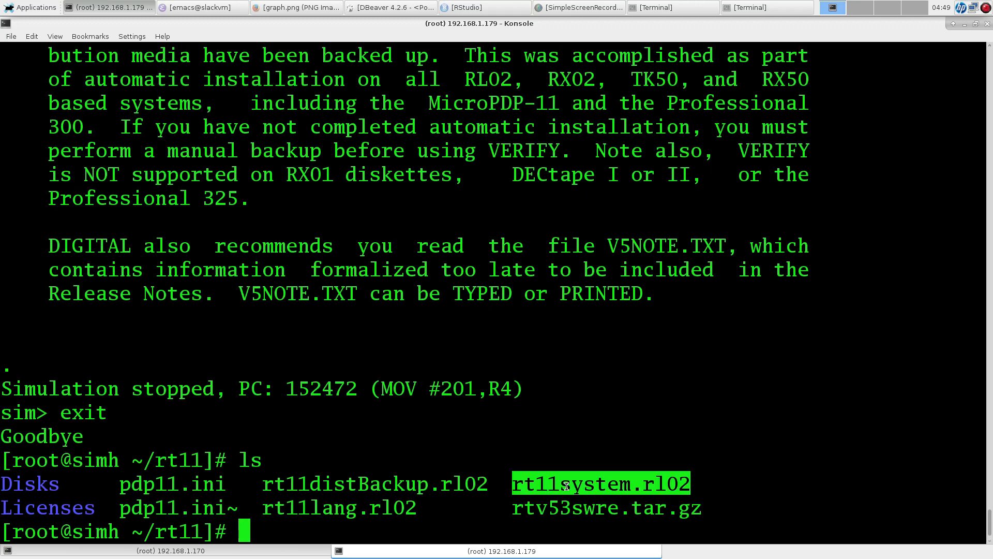
# Step: Change the RL0 attach path in pdp11.ini to rt11system.rl02 and clear the old RL1 backup target
pyautogui.rightClick(550, 468)
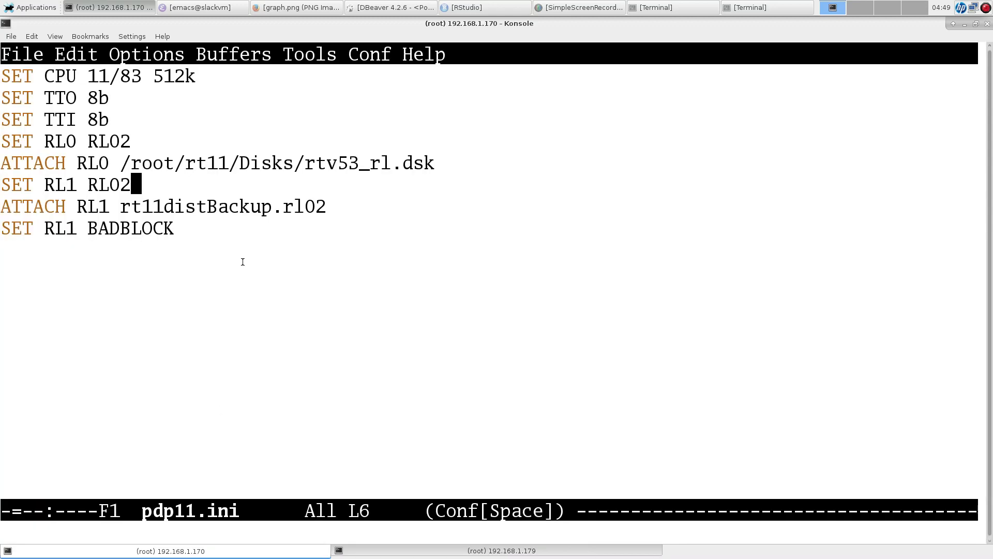
pyautogui.click(298, 163)
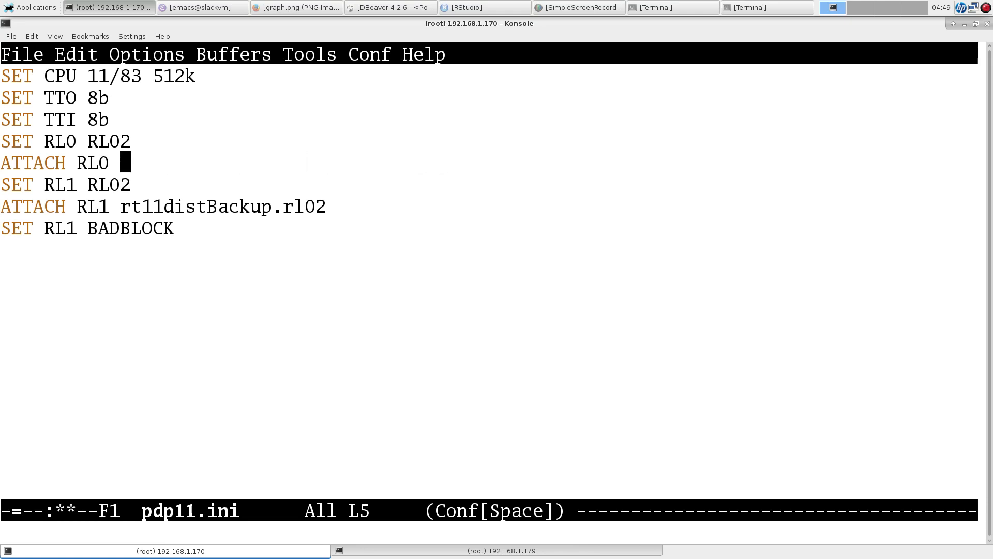
pyautogui.write('rt11system.rl02')
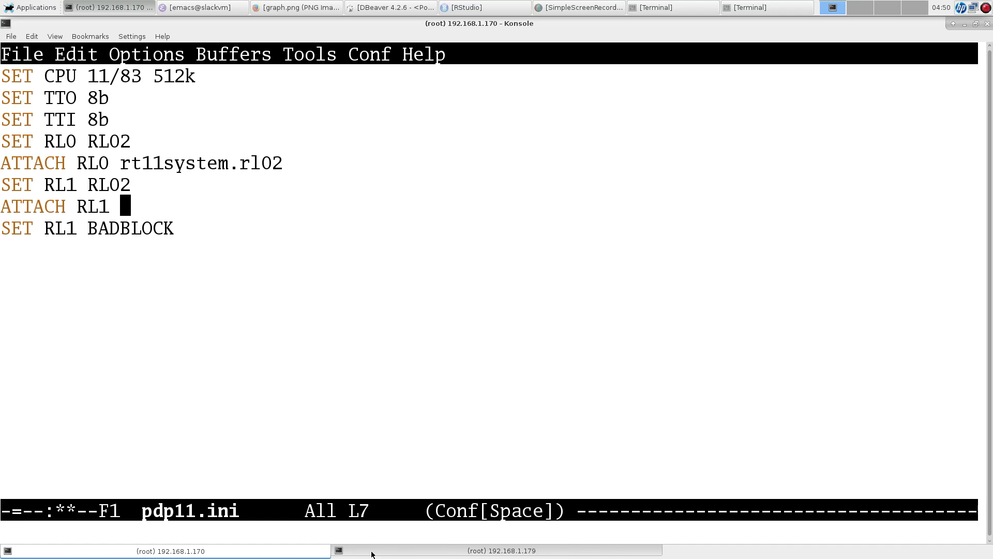
pyautogui.moveTo(668, 549)
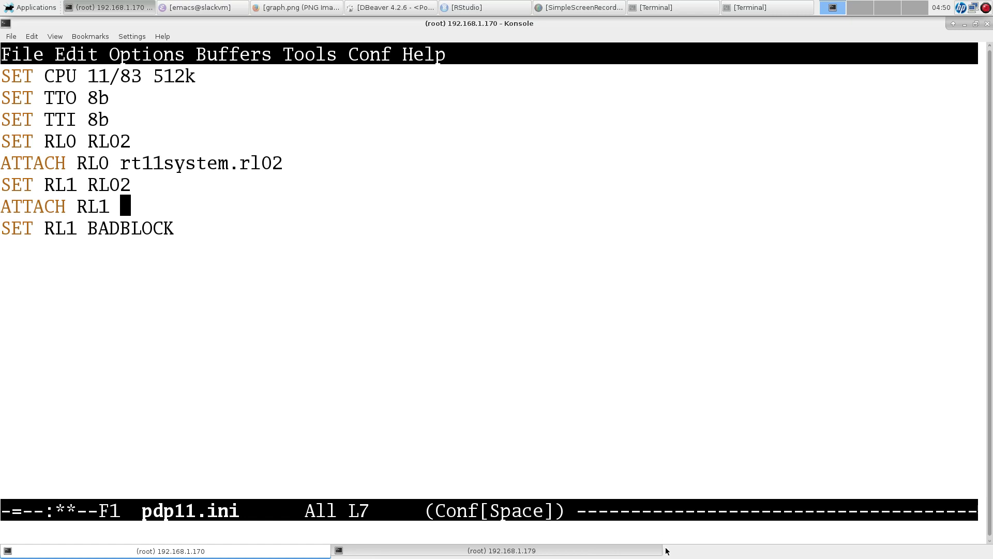
pyautogui.click(497, 550)
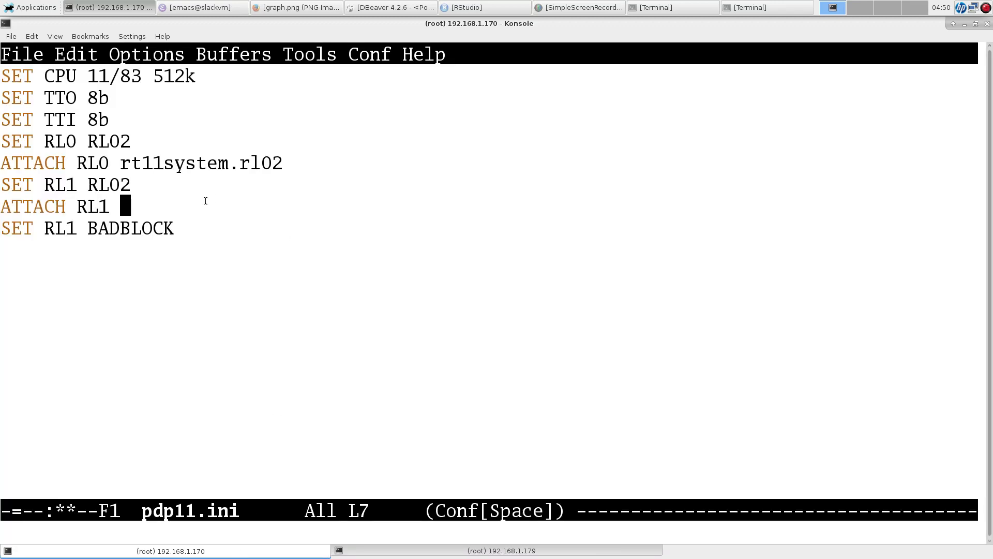
# Step: Restart the simulator with rt11lang.rl02 on RL1 and boot rl0 into RT-11FB V05.03's V5USER.TXT notes
pyautogui.write('rt11lang.rl02')
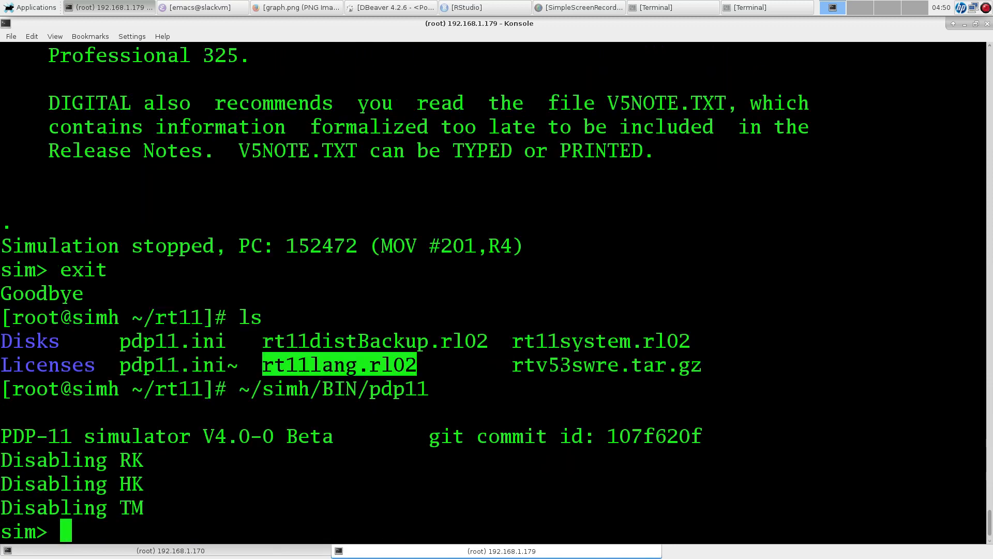
pyautogui.write('boot rl0')
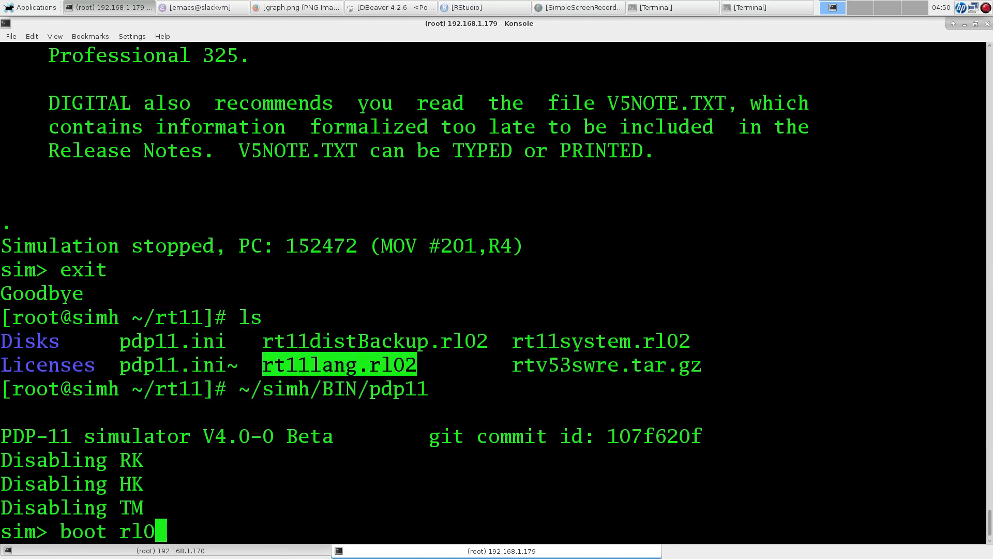
pyautogui.press('Return')
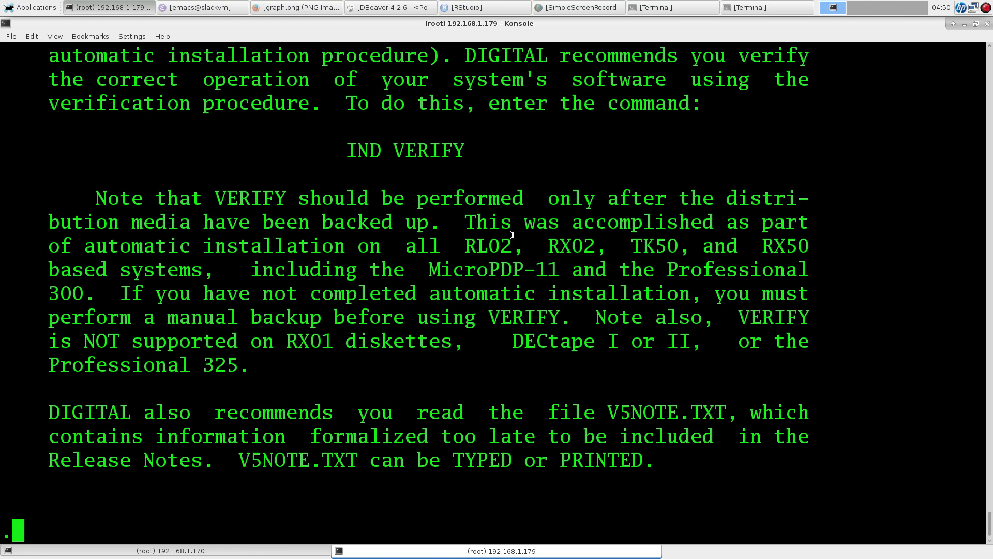
pyautogui.scroll(-3)
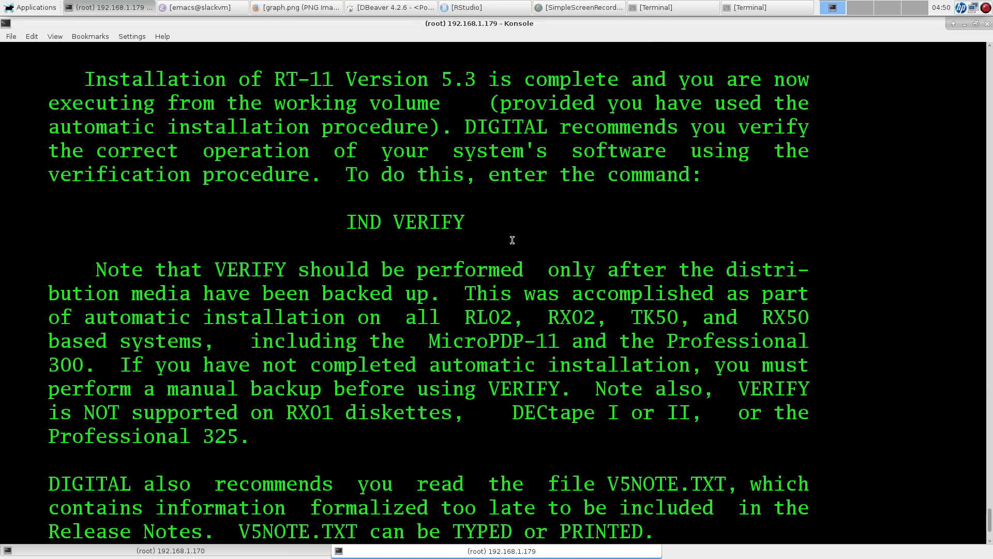
pyautogui.doubleClick(572, 316)
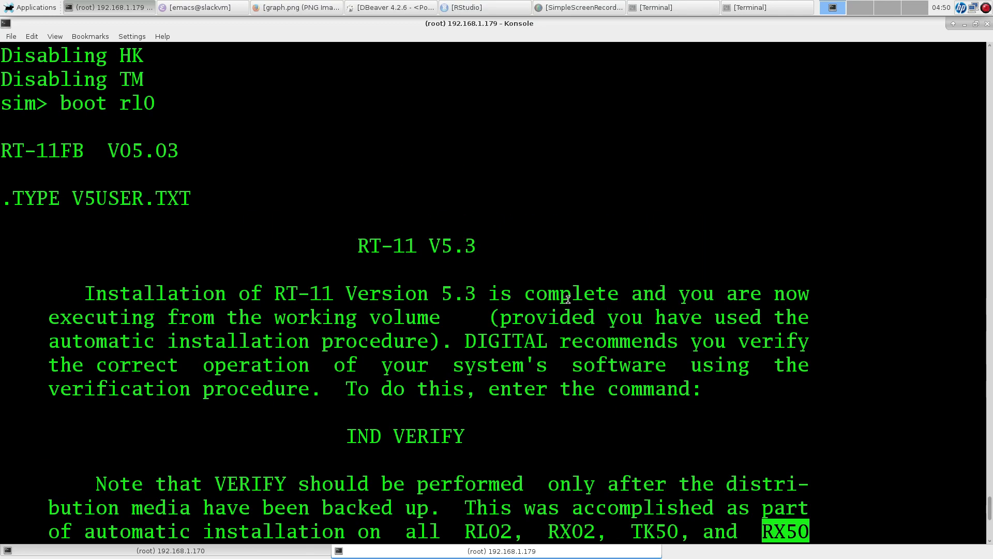
pyautogui.moveTo(4, 151)
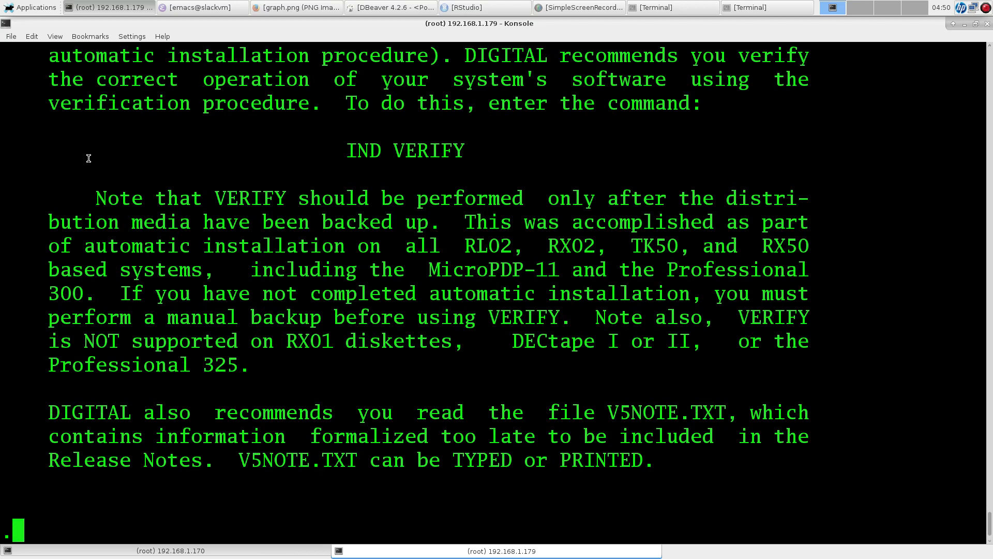
pyautogui.moveTo(92, 158)
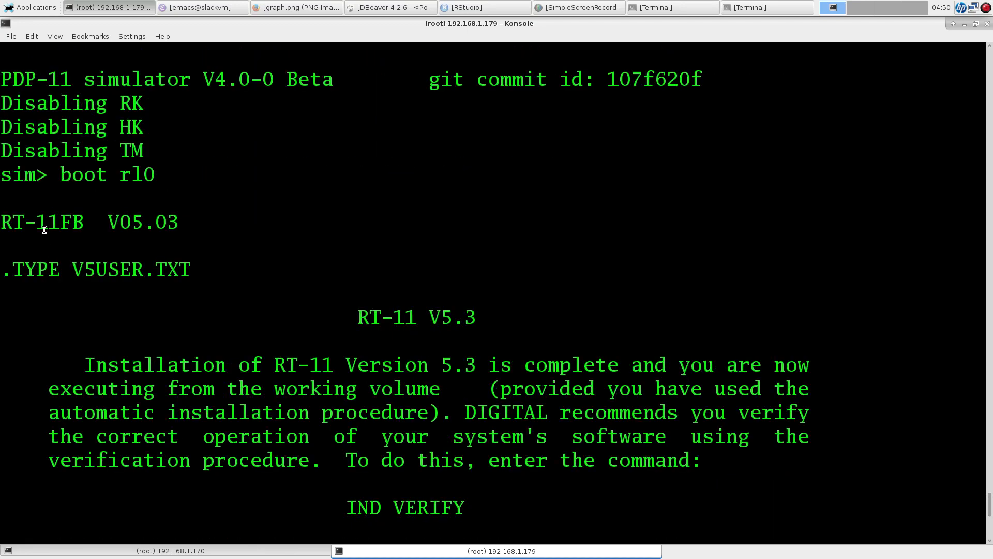
pyautogui.scroll(-3)
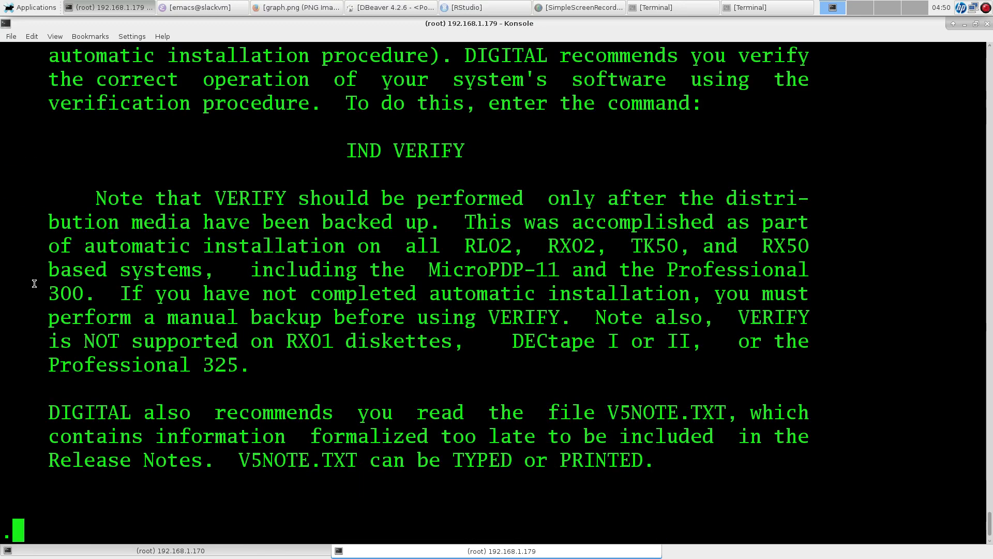
# Step: List the R*.SYS monitor files and pick out the RT11XM name
pyautogui.write('show mem')
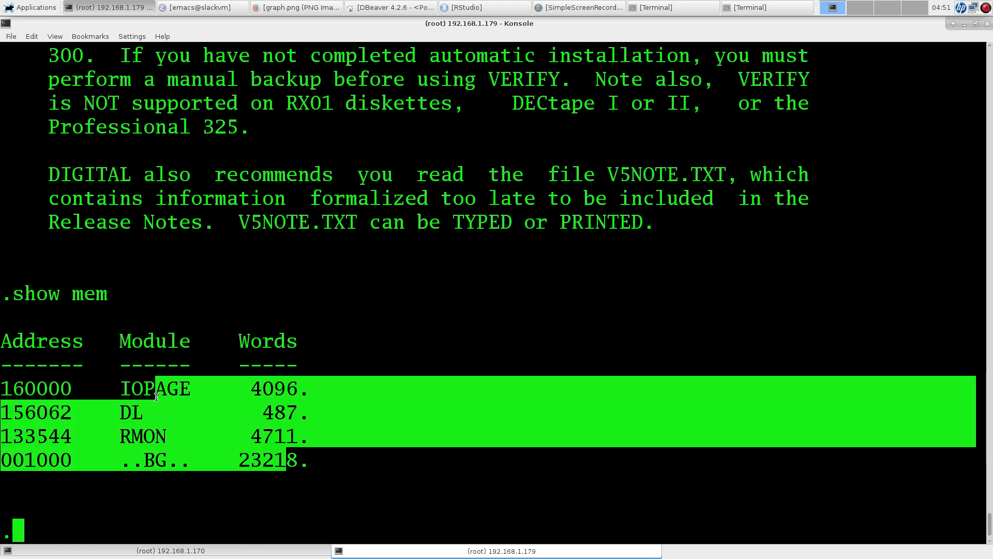
pyautogui.click(157, 397)
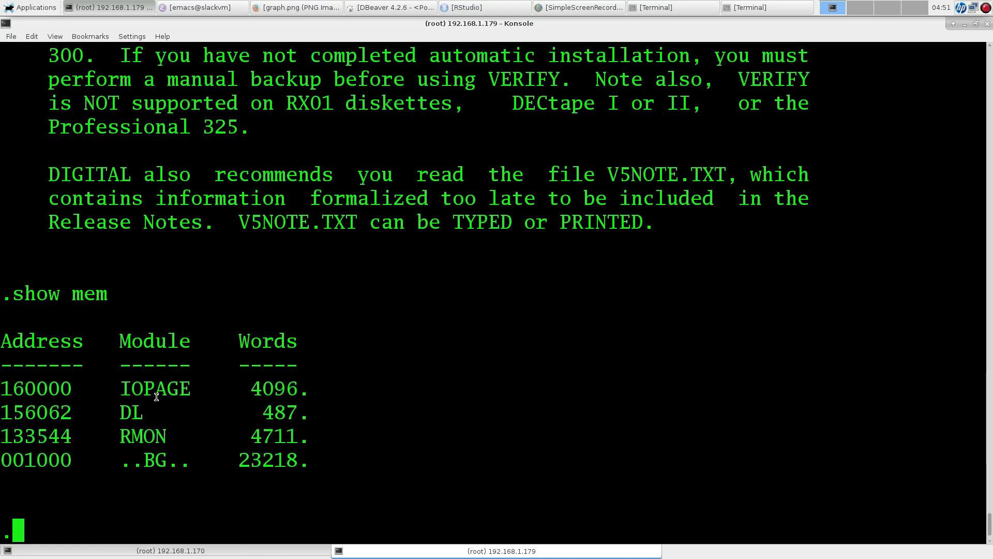
pyautogui.write('dir')
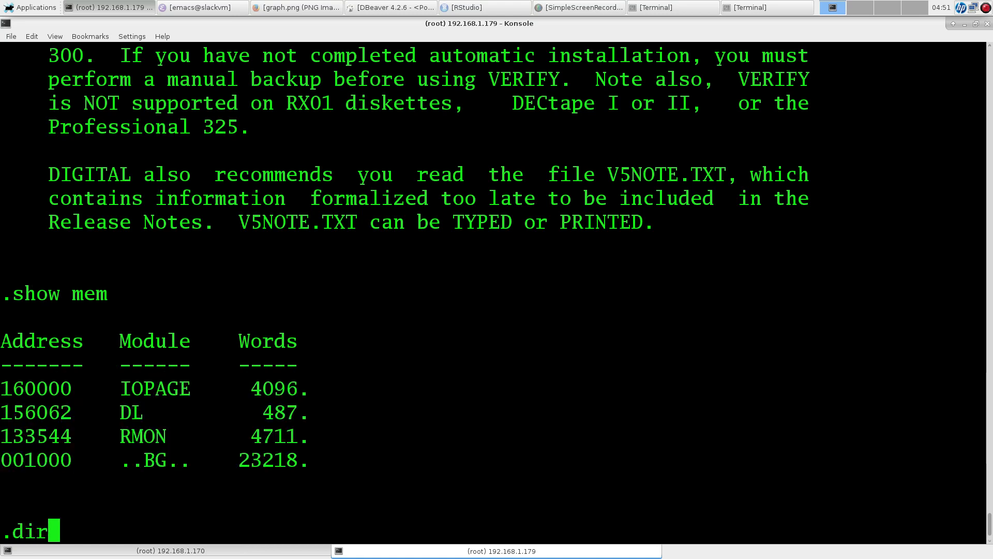
pyautogui.write('" "')
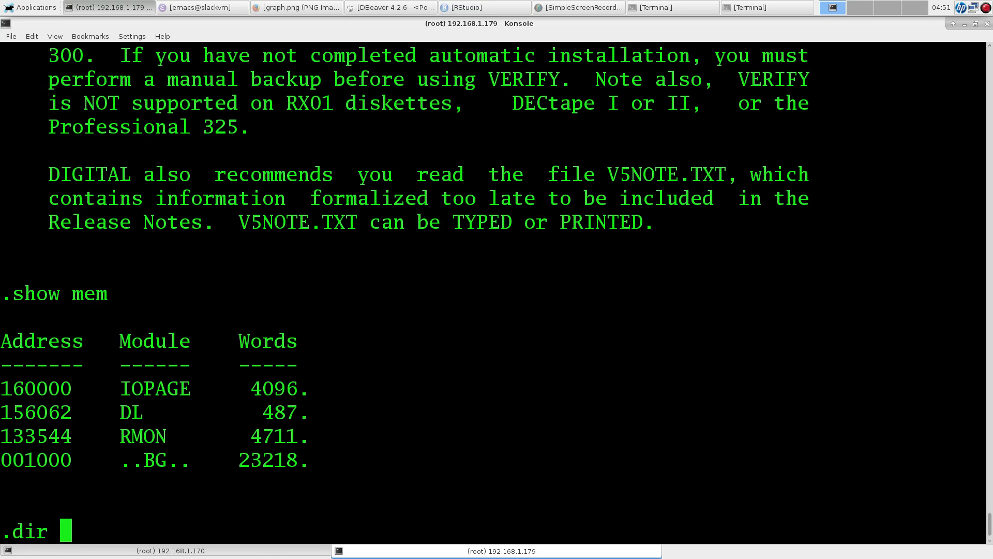
pyautogui.write('R')
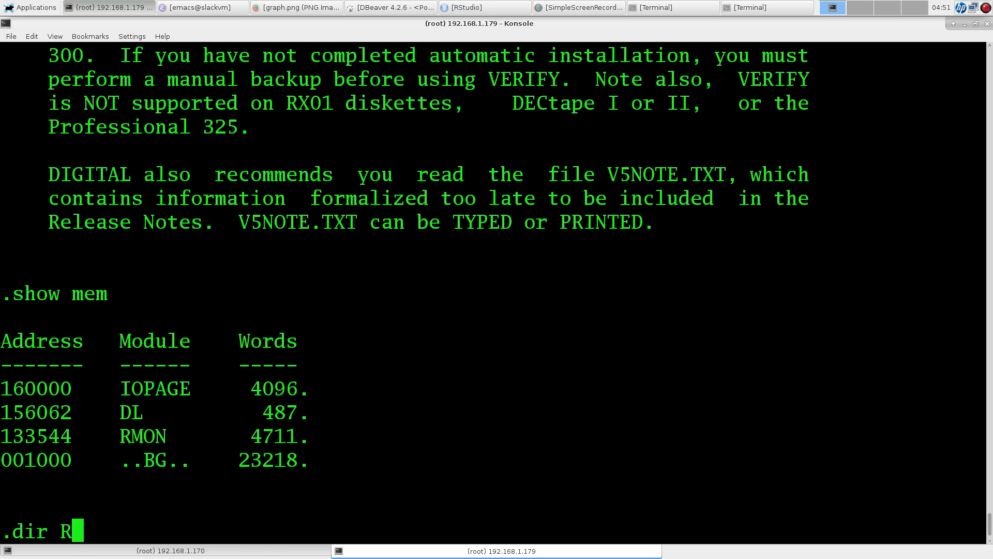
pyautogui.press('Return')
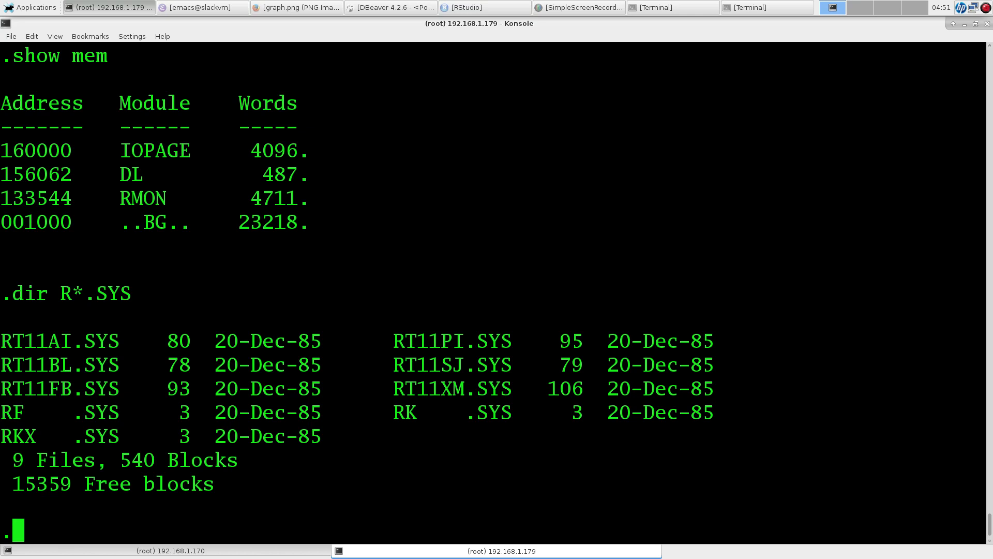
pyautogui.doubleClick(430, 390)
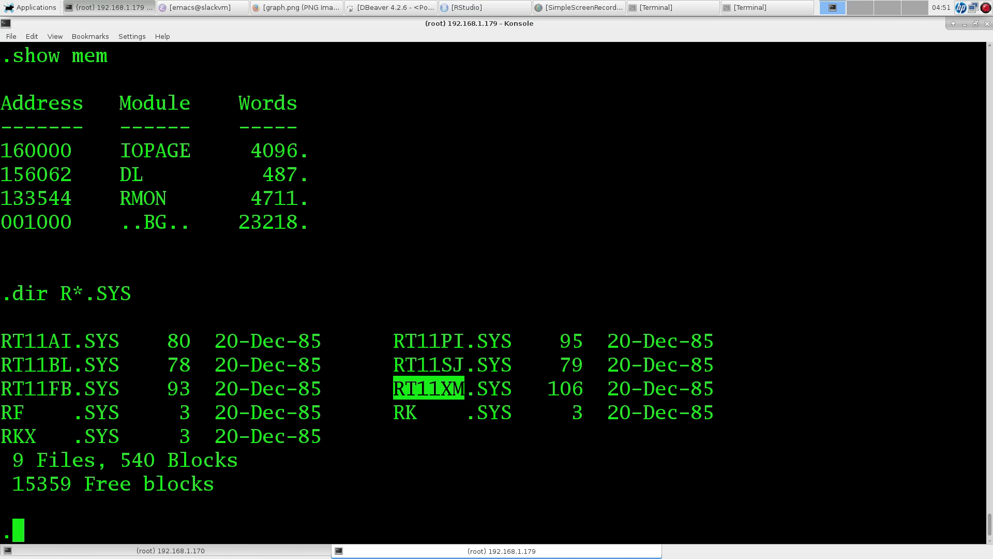
# Step: Run copy/boot DL0:RT11XM.SYS DL0: to make RT11XM the bootable monitor
pyautogui.write('copy/boo')
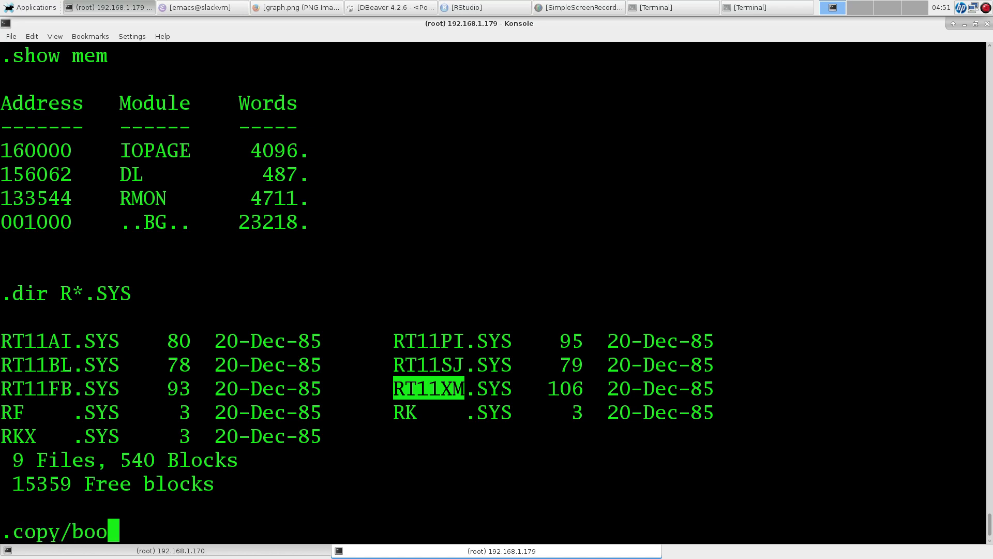
pyautogui.write('t')
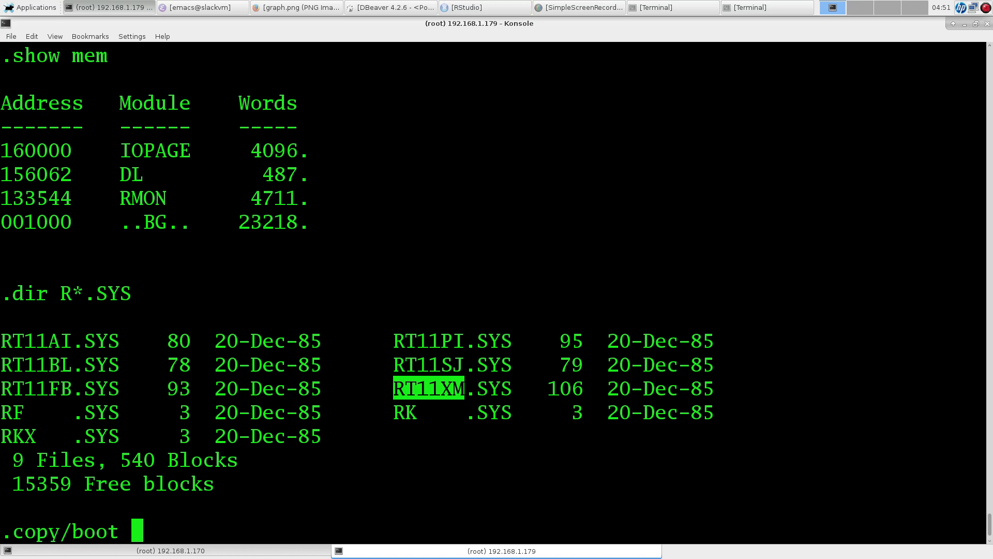
pyautogui.write('DL0:')
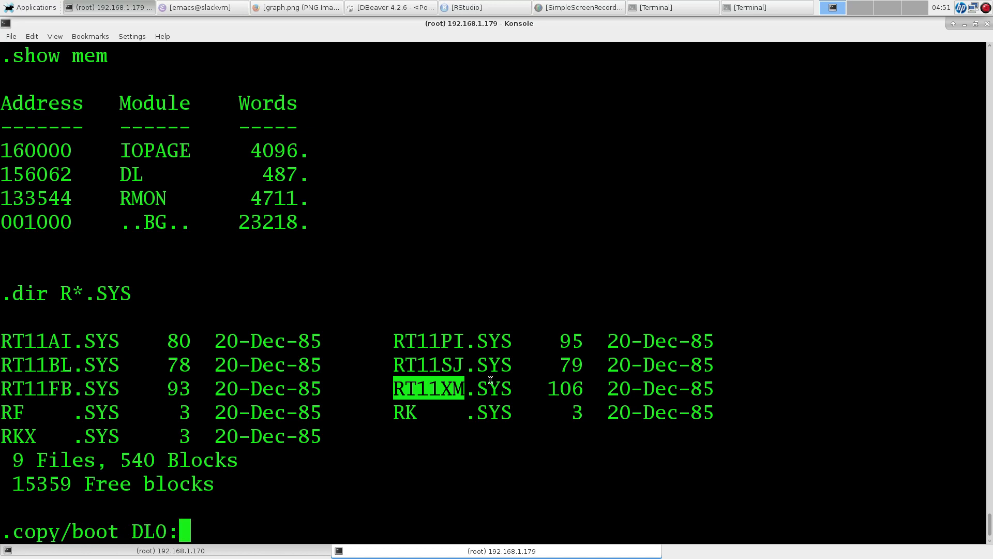
pyautogui.write('RT11XM.')
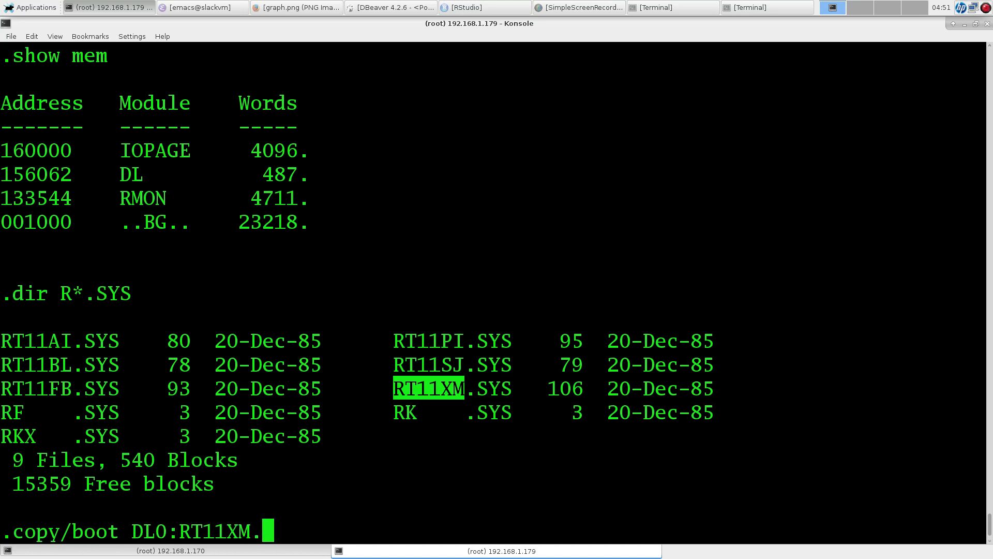
pyautogui.write('SYS DL)')
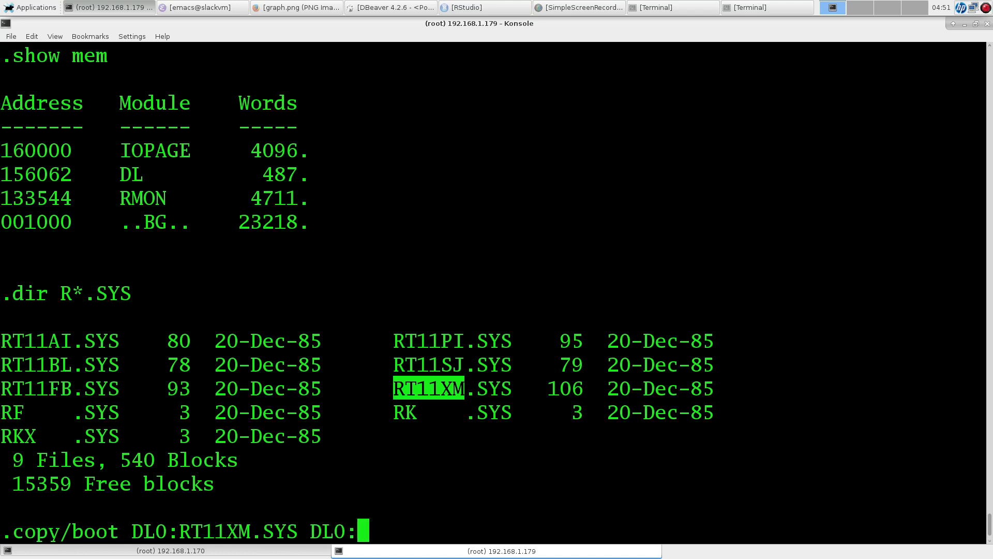
pyautogui.press('Return')
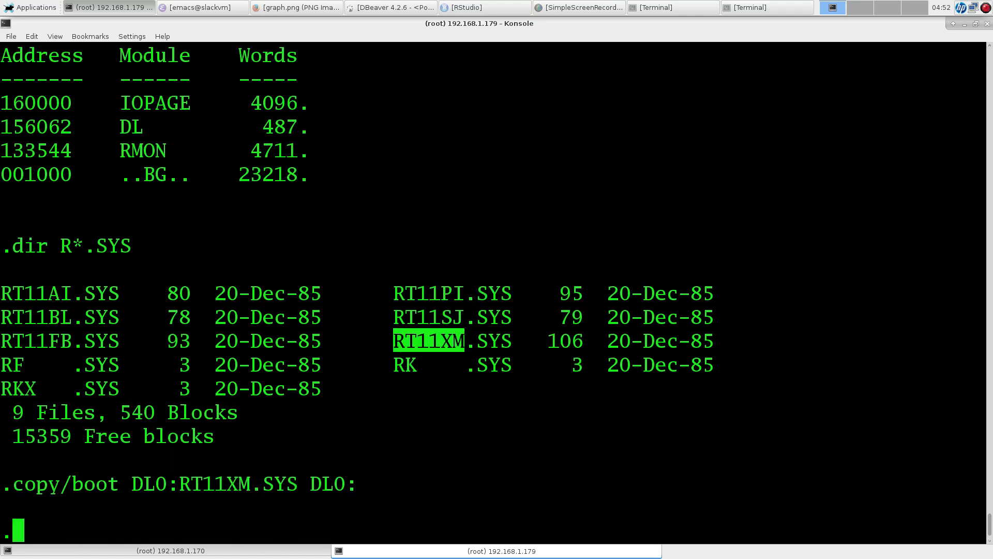
# Step: Boot DL0: into RT-11XM V05.03 and view its extended memory map
pyautogui.write('boot')
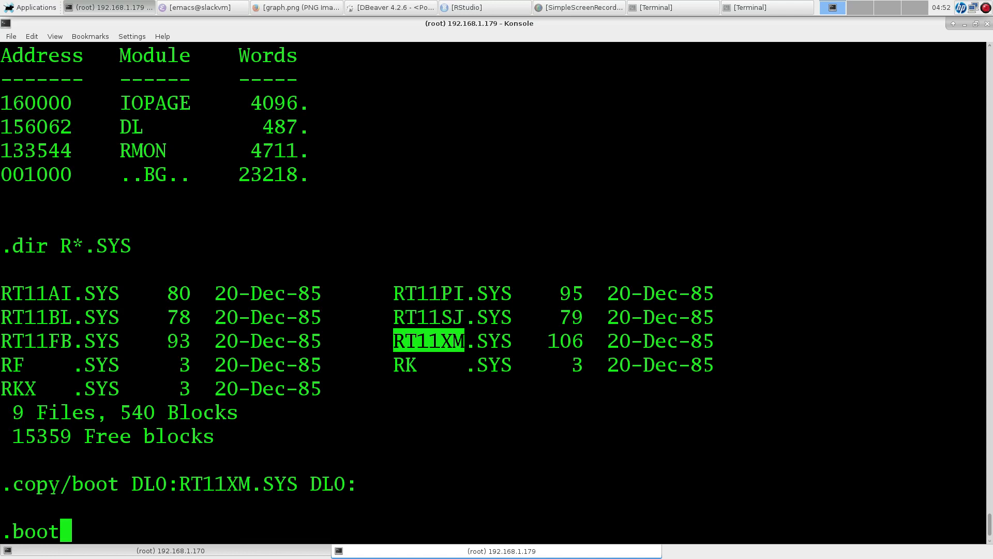
pyautogui.write('DL0')
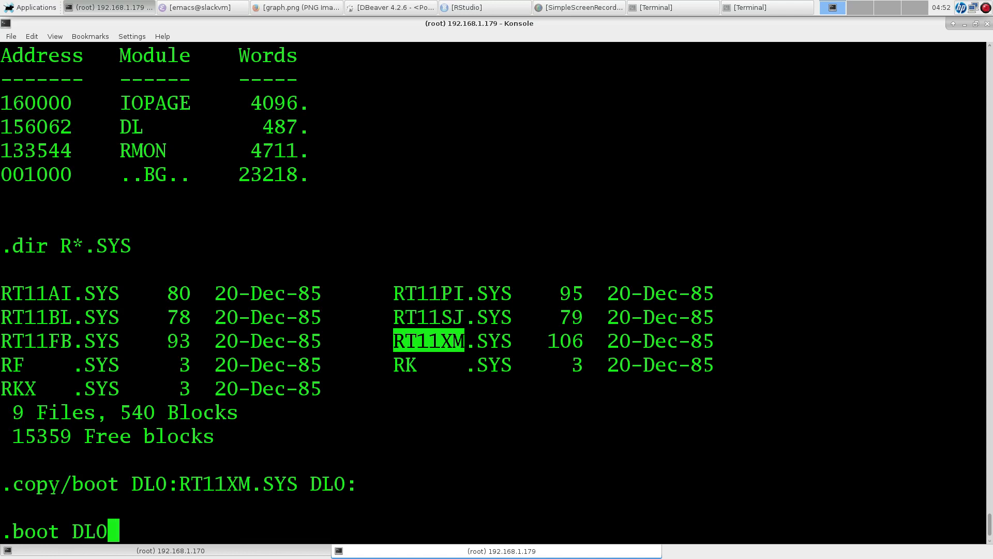
pyautogui.press('Return')
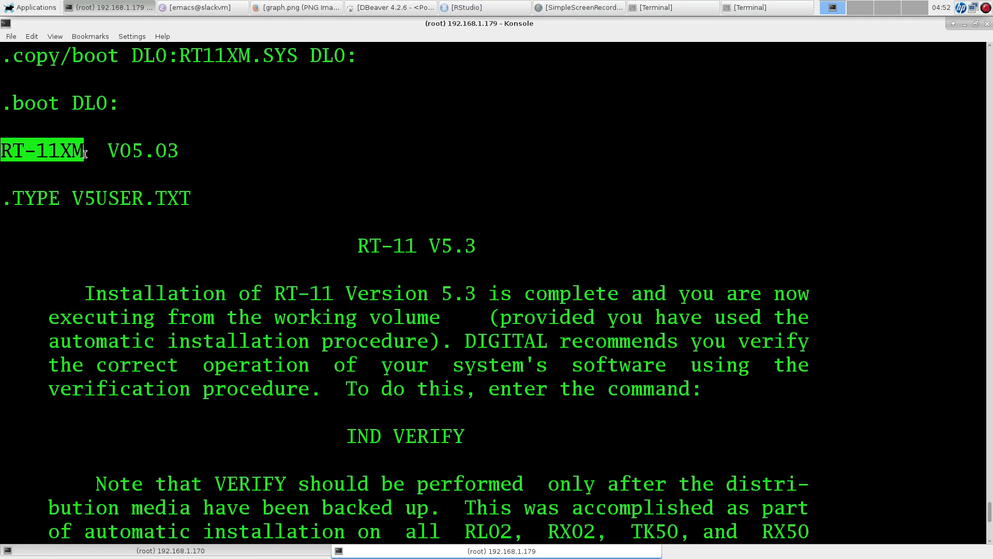
pyautogui.moveTo(142, 348)
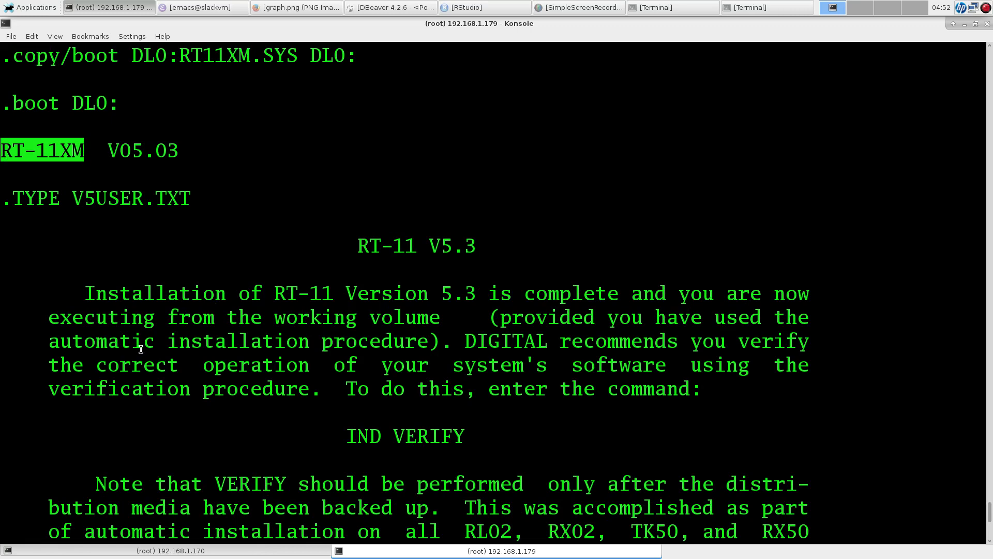
pyautogui.scroll(-3)
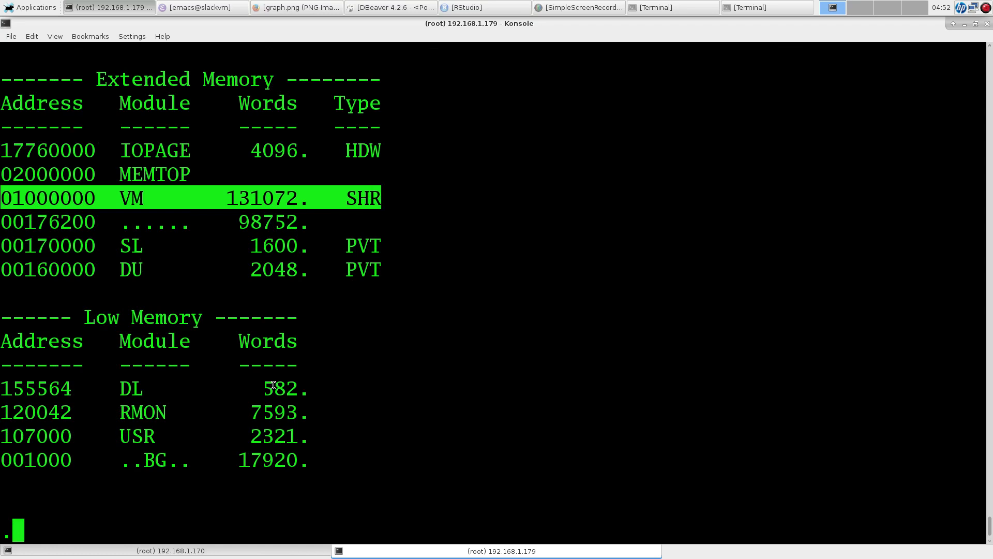
pyautogui.moveTo(230, 41)
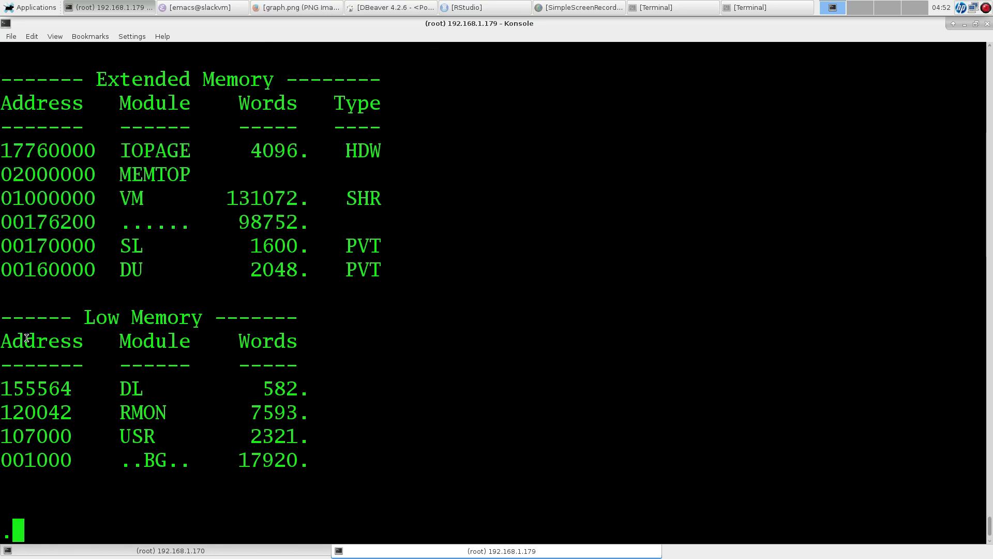
pyautogui.moveTo(311, 453)
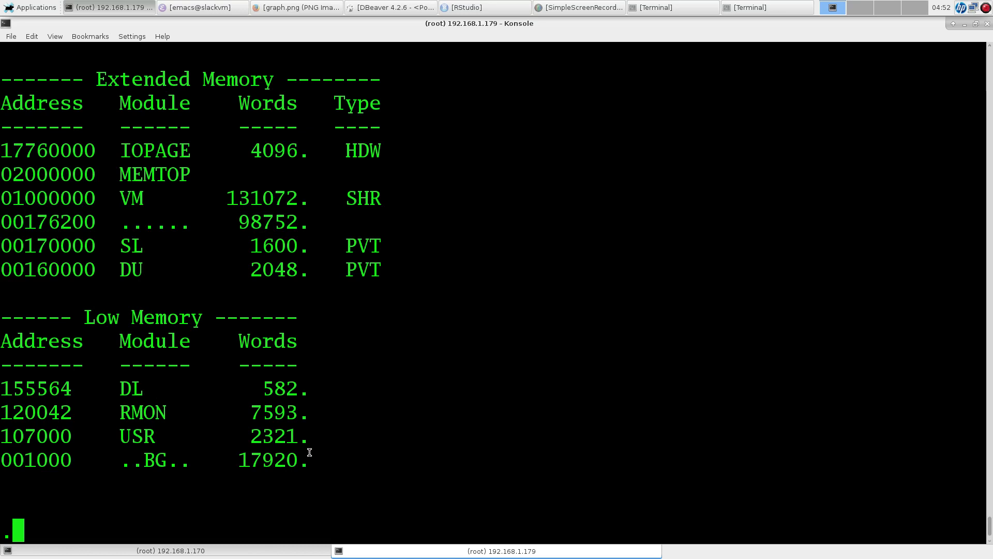
# Step: List the language files on DL1: with dir
pyautogui.write('dir')
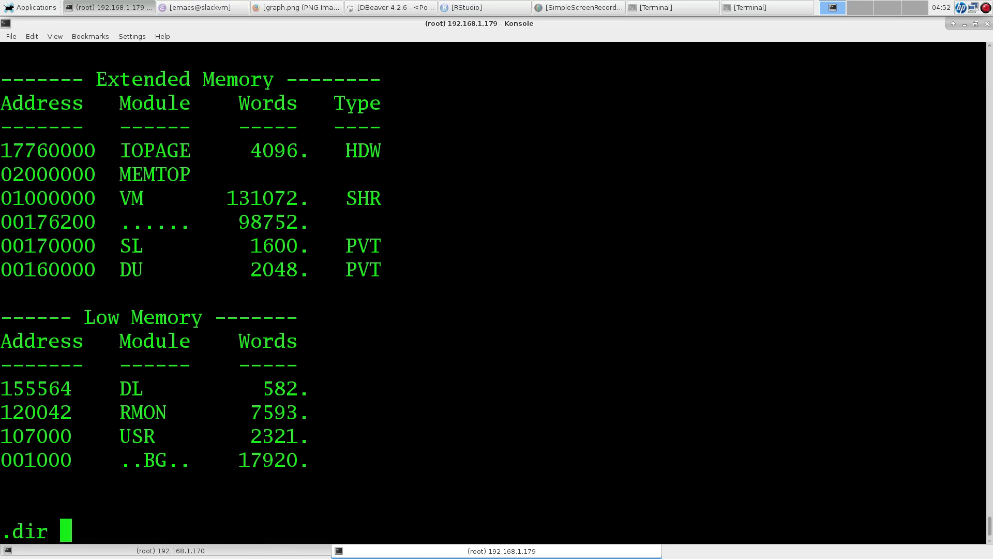
pyautogui.write('DL1:')
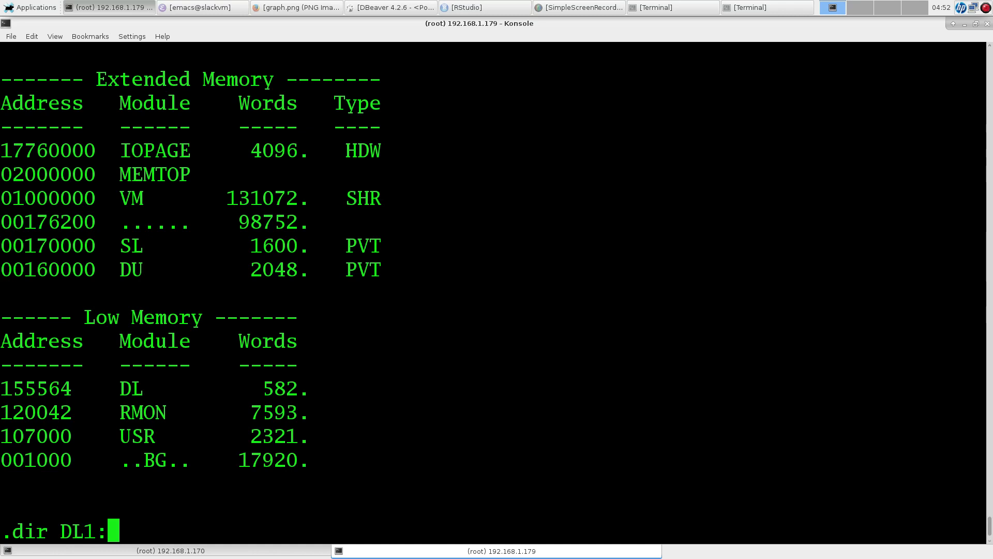
pyautogui.press('Return')
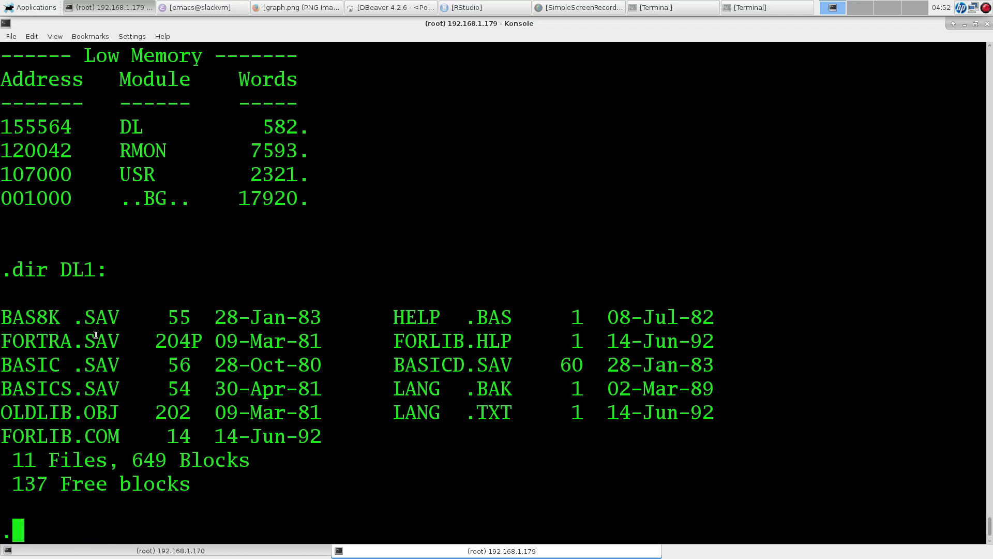
# Step: Display DL1:LANG.TXT showing the FORTRAN and BASIC-11 versions
pyautogui.write('ty')
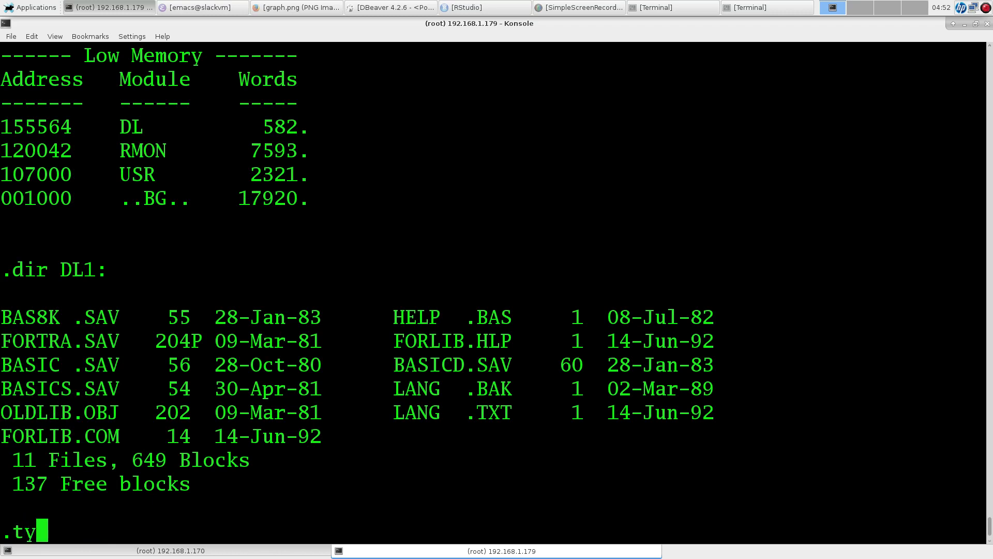
pyautogui.write('pe')
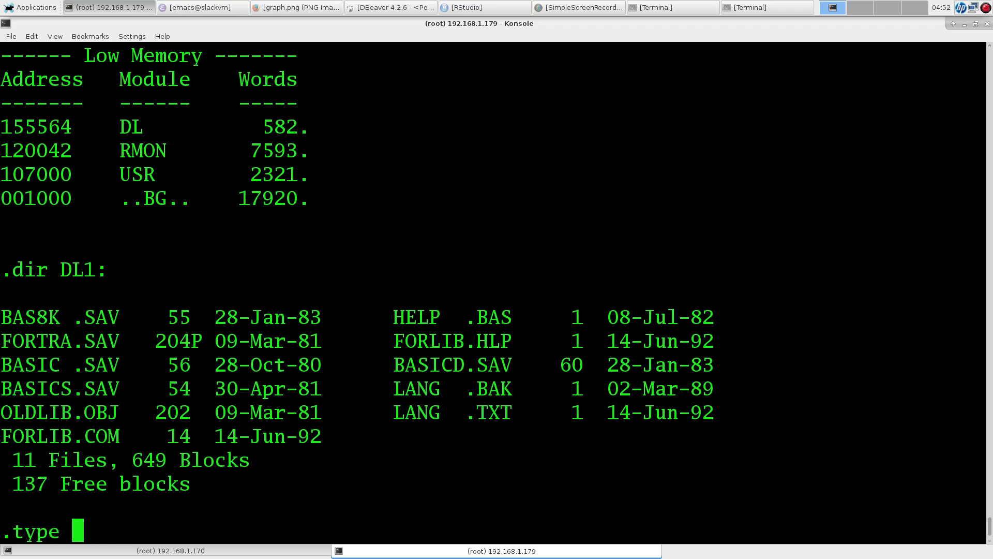
pyautogui.write('DL1:')
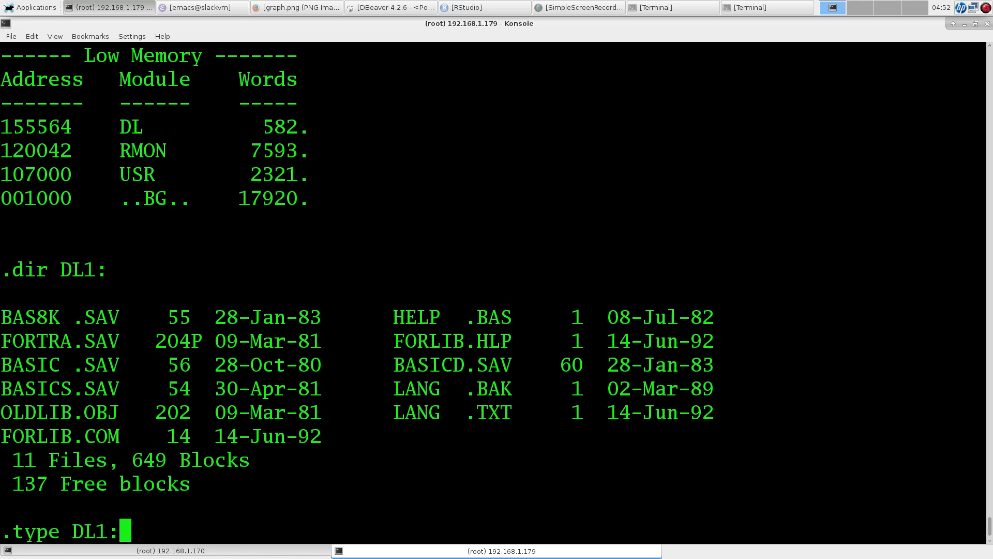
pyautogui.write('LANG.')
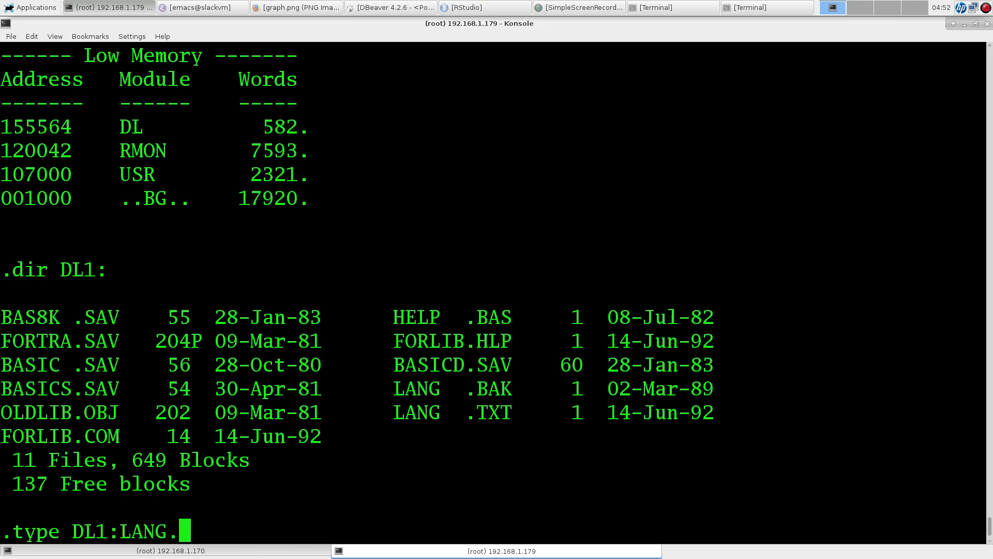
pyautogui.press('Return')
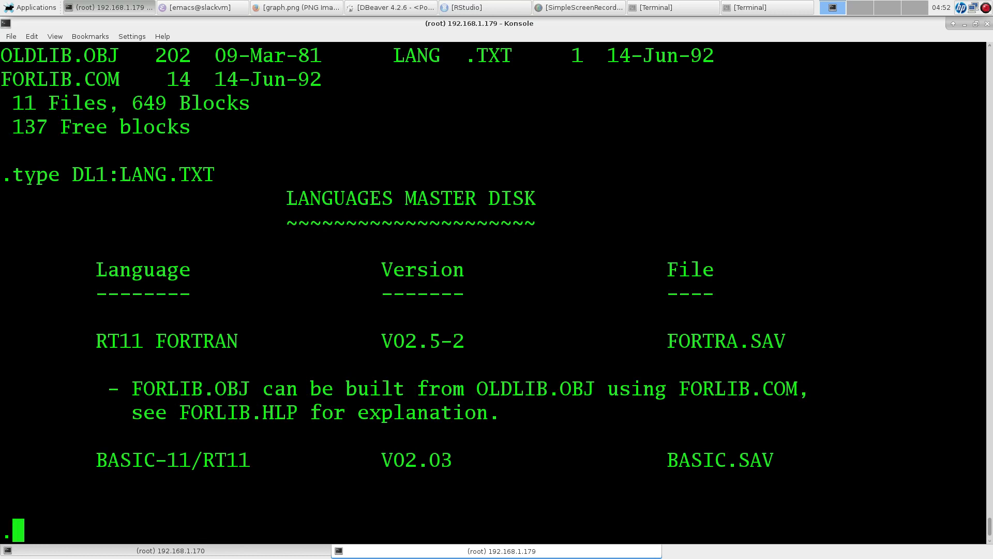
# Step: Copy DL1:*.* onto DL0: and start BASIC-11
pyautogui.write('COP')
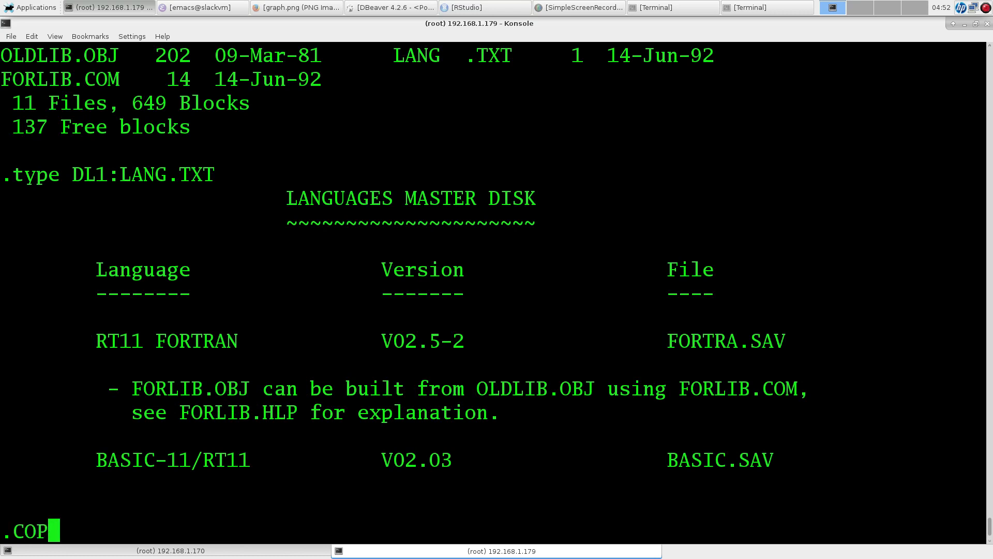
pyautogui.write('Y')
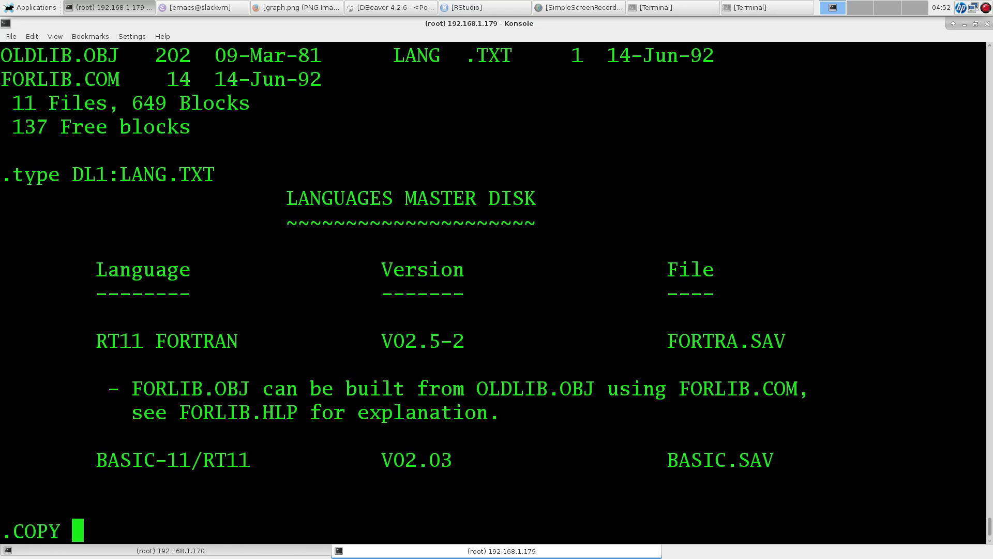
pyautogui.write('DL1:8')
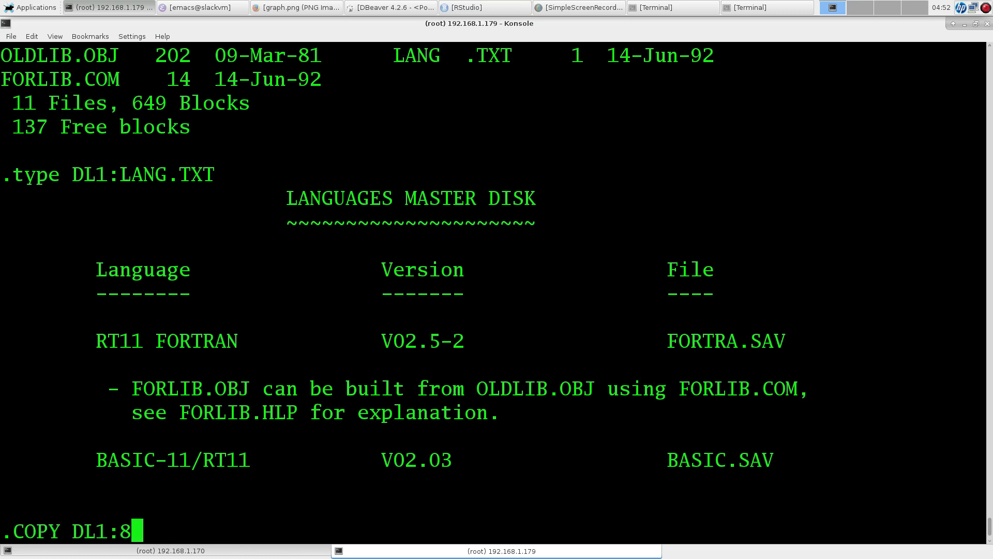
pyautogui.write('*.* DL0:')
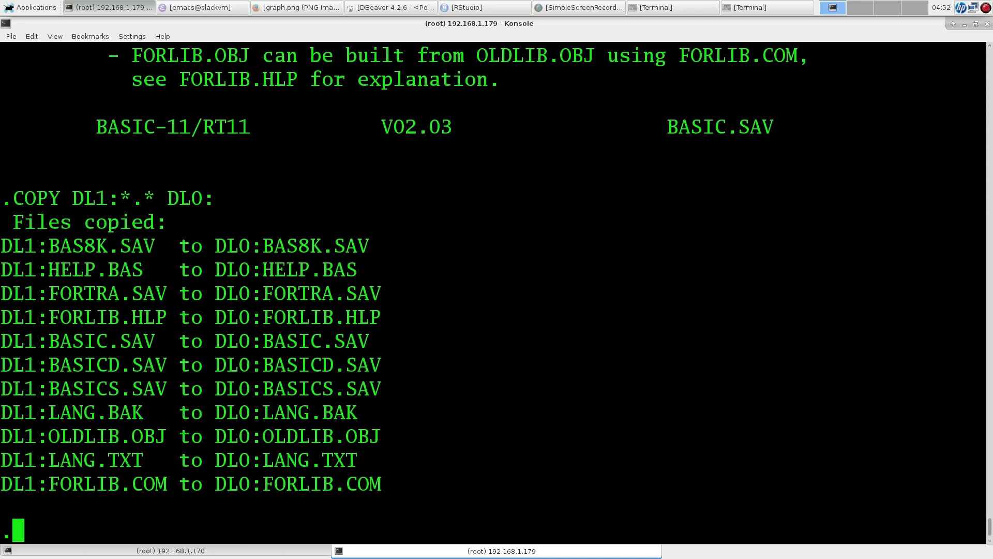
pyautogui.write('basic')
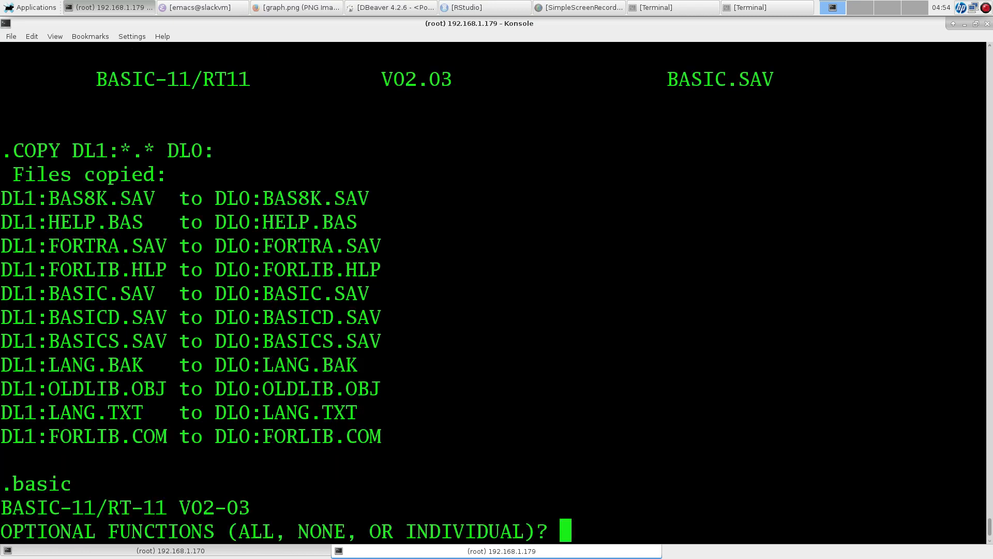
# Step: Enter the looping program 10 PRINT "HELLO RT-11" / 20 GOTO 10 and list it in BASIC
pyautogui.write('ALL')
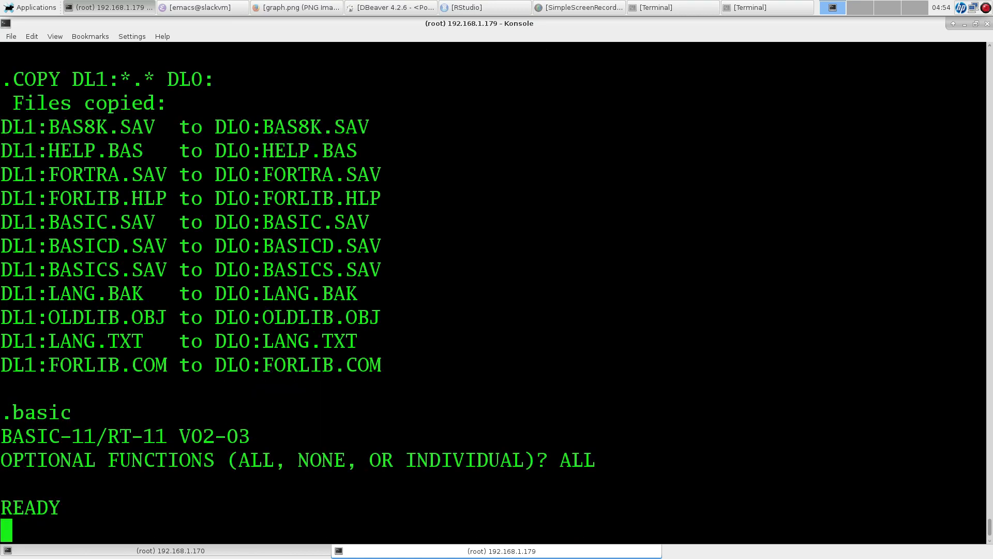
pyautogui.write('10')
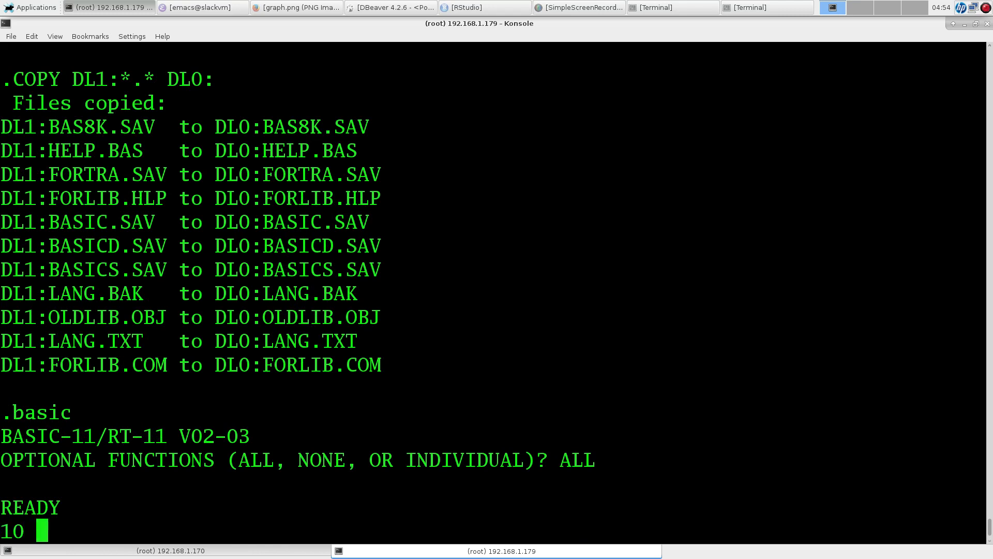
pyautogui.write('PRINT "HELLO')
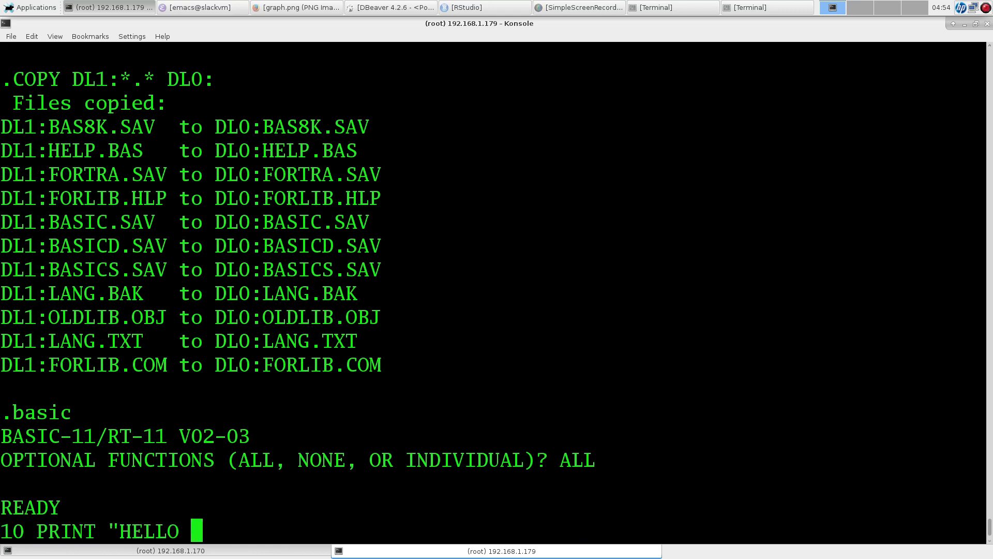
pyautogui.write('RT-11"')
pyautogui.write('20 GOTO 10')
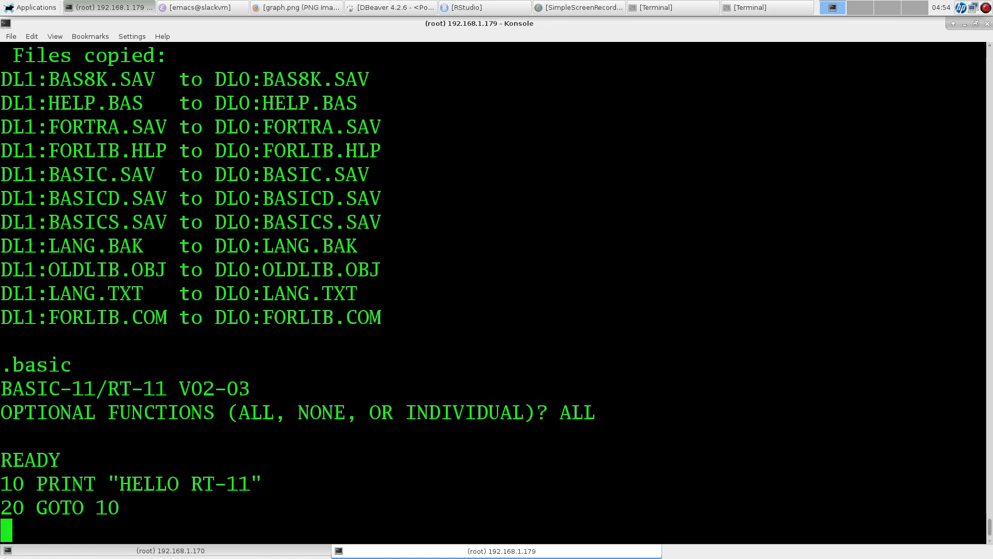
pyautogui.write('LIST')
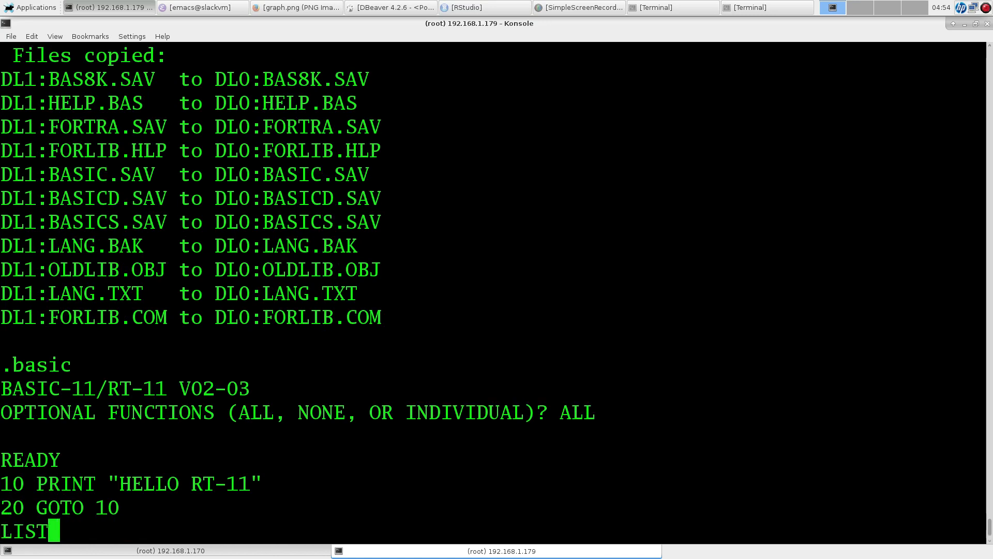
pyautogui.press('Return')
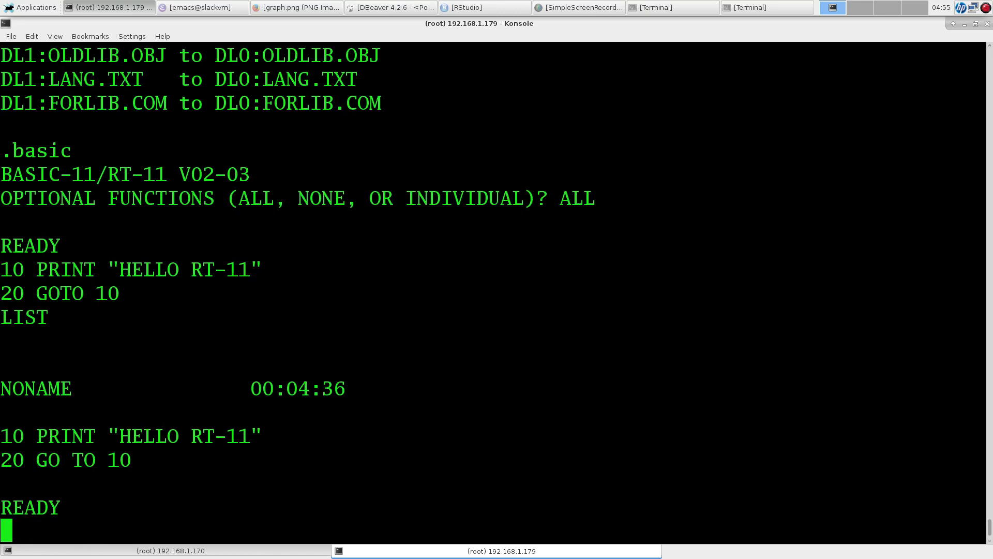
# Step: Save the program as HELLO.BAS, run its endless HELLO RT-11 loop, and interrupt it with Ctrl+C
pyautogui.write('SAVE HEL')
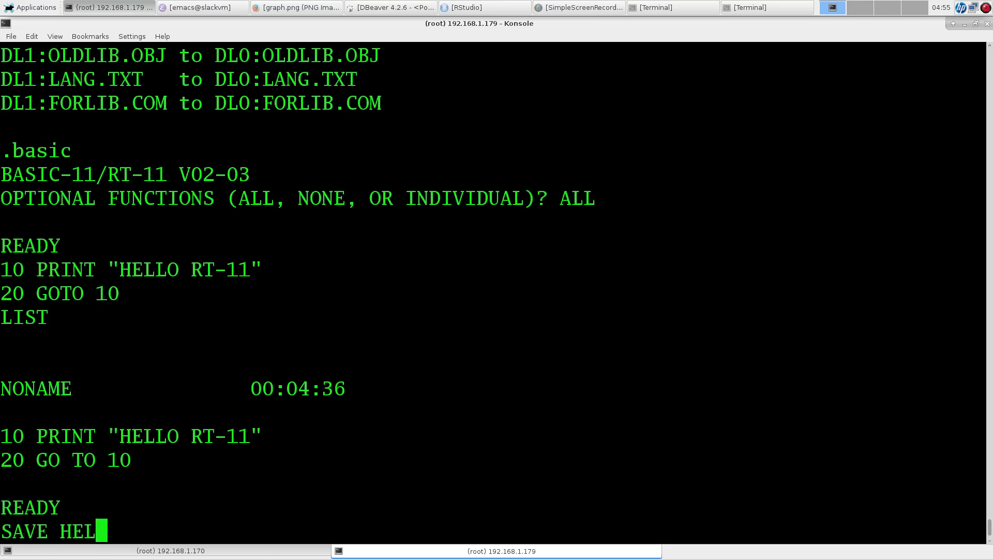
pyautogui.write('LO.BAS')
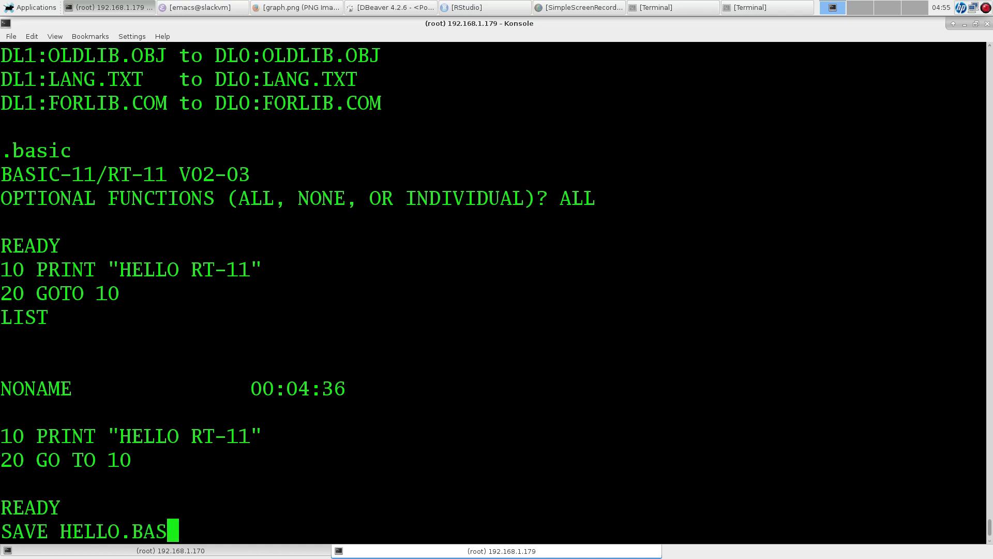
pyautogui.press('Return')
pyautogui.write('LIST')
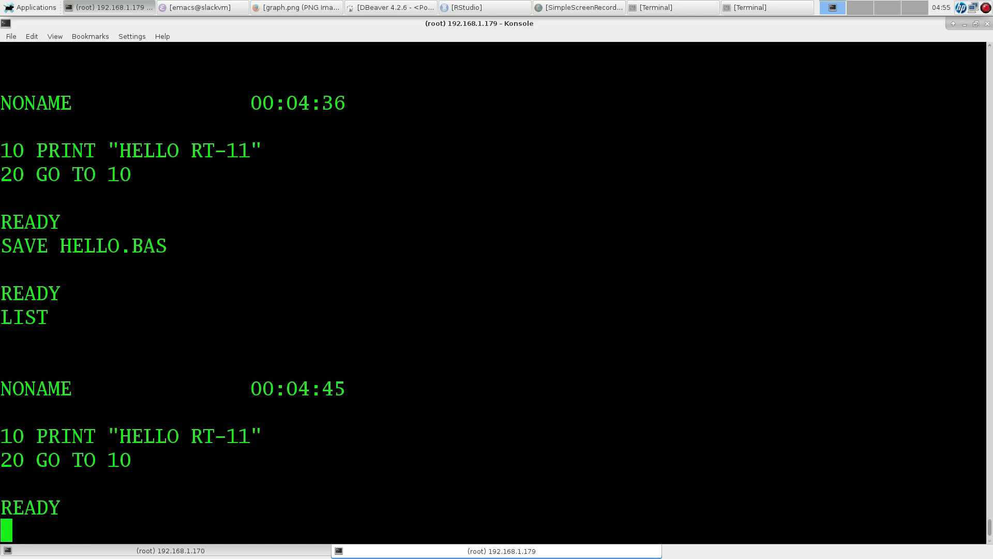
pyautogui.press('Return')
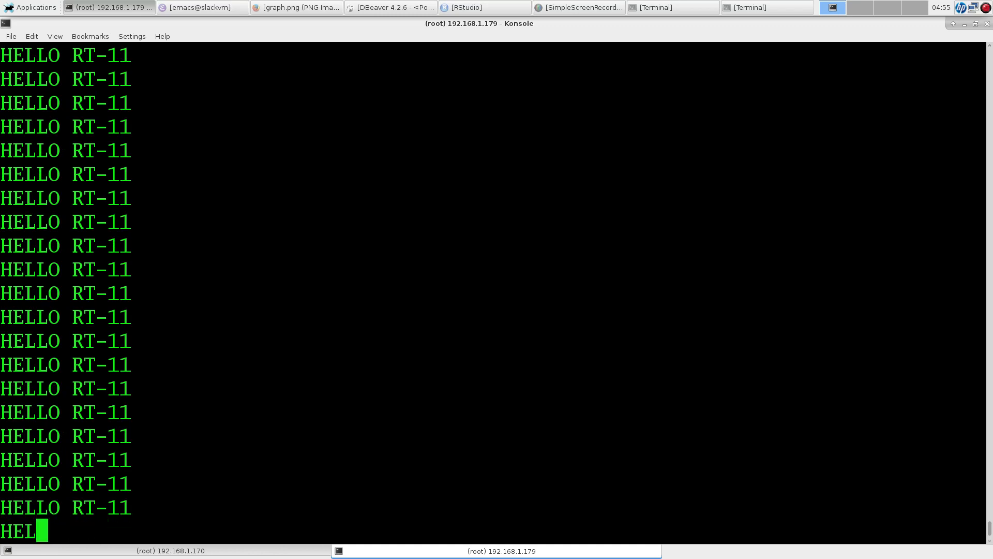
pyautogui.press('ctrl+c')
pyautogui.write('BYE')
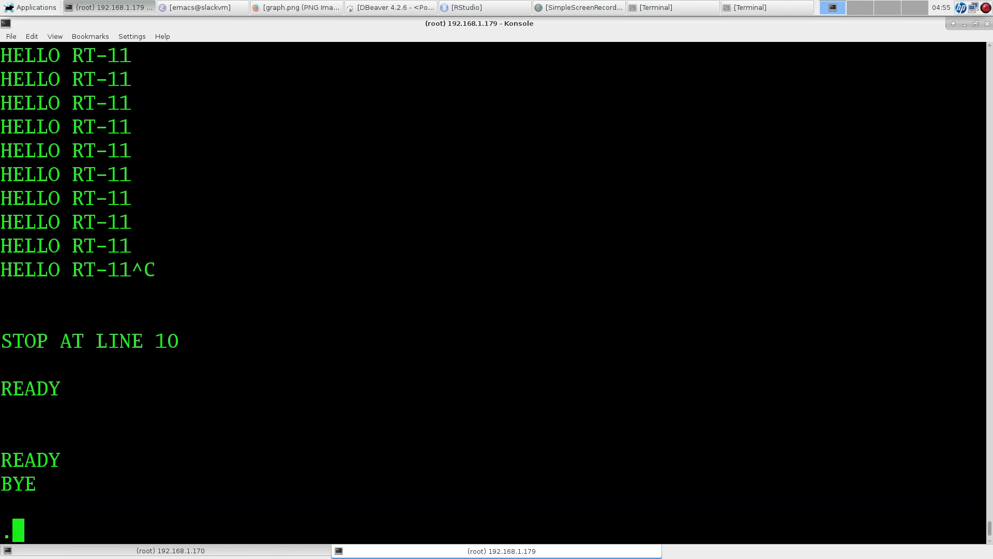
# Step: List *.bas files to confirm HELLO.BAS is on disk, then restart BASIC answering ALL
pyautogui.write('dir 8')
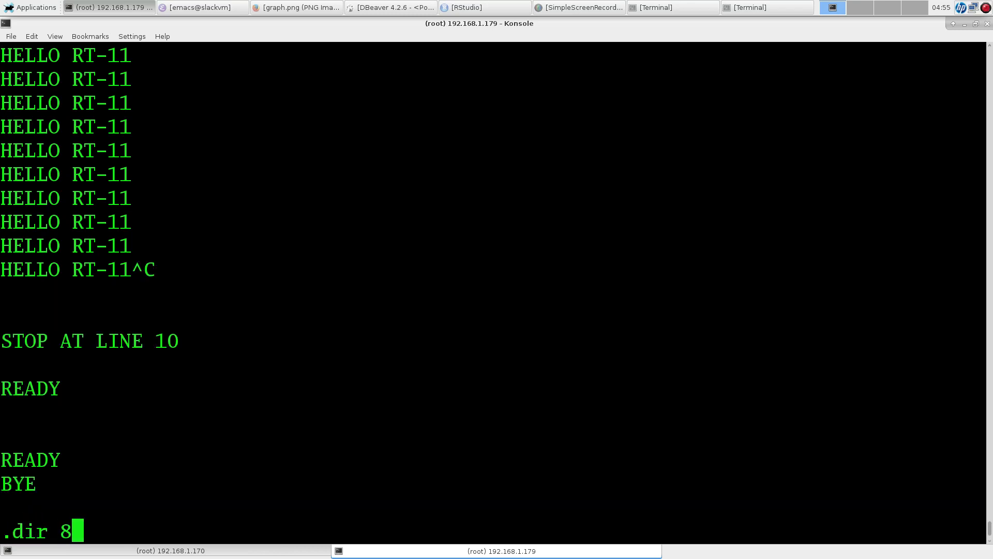
pyautogui.write('*.bas')
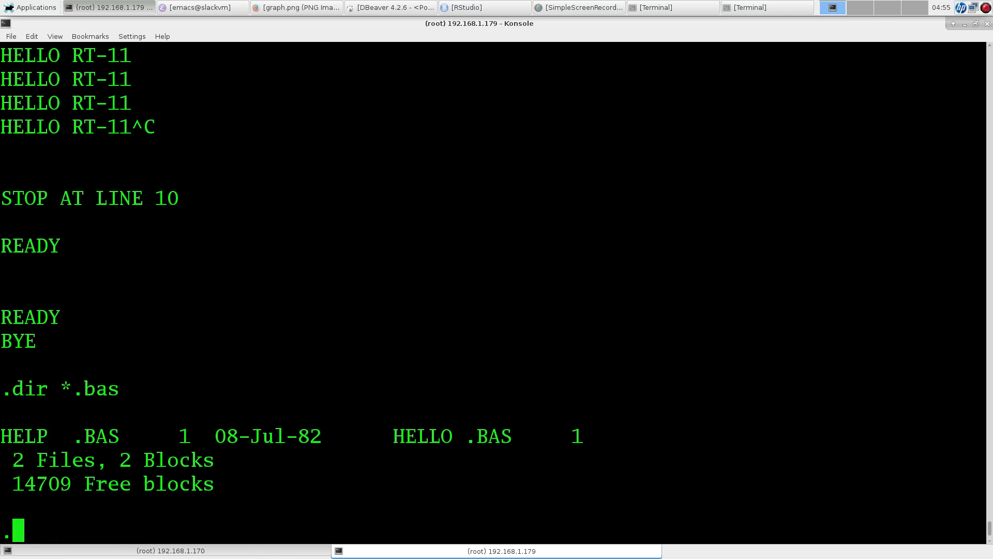
pyautogui.write('basic')
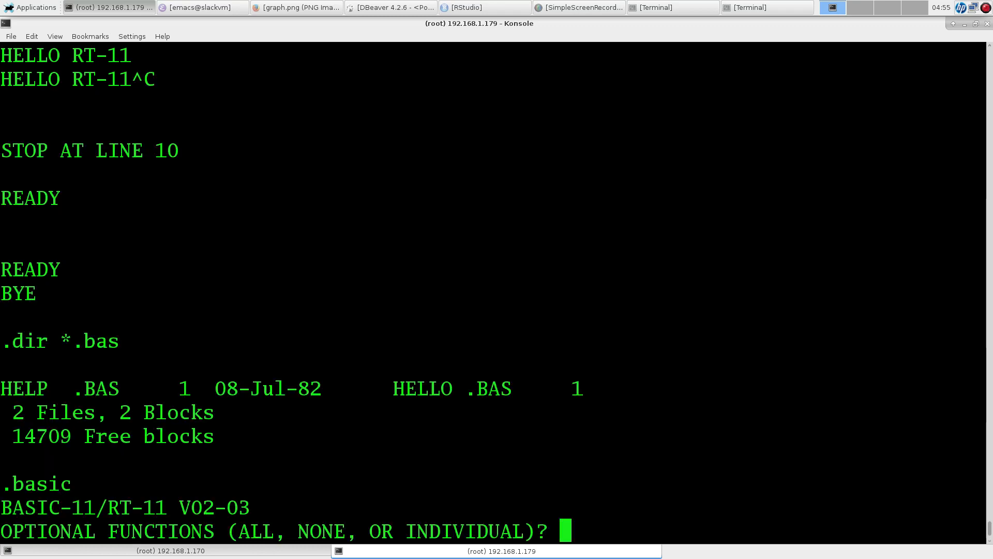
pyautogui.write('ALL')
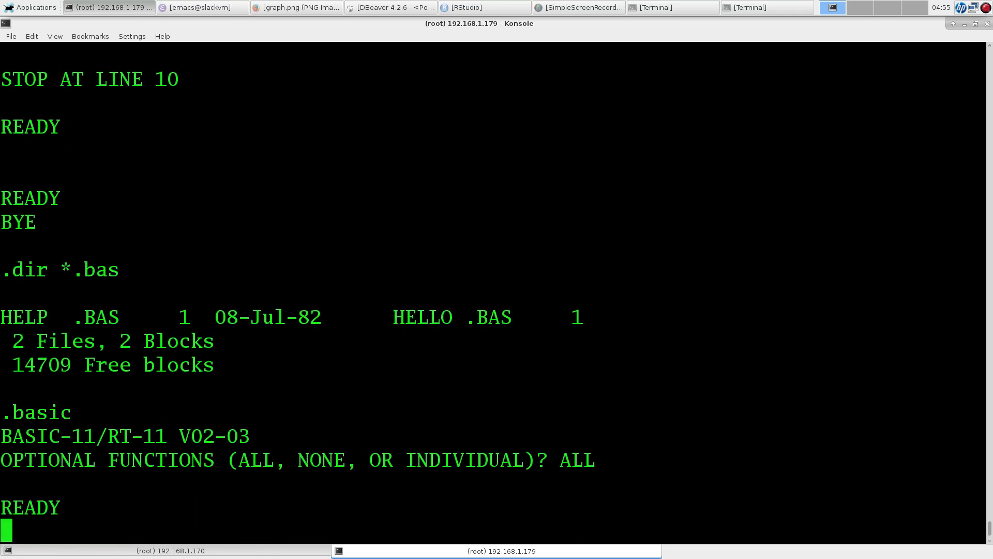
# Step: Reload HELLO.BAS with OLD, list it, and exit BASIC with BYE
pyautogui.write('OLD HELLO.BAS')
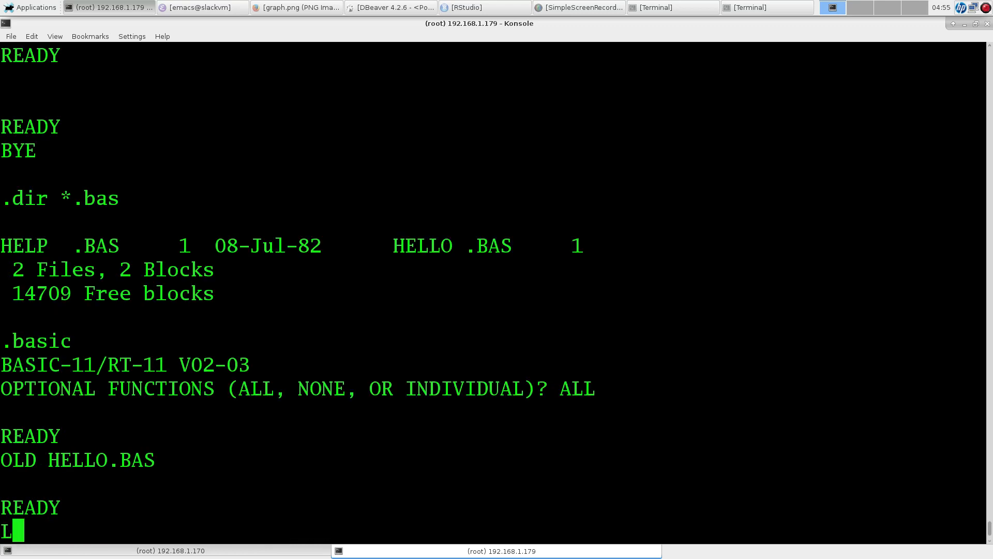
pyautogui.write('LIST')
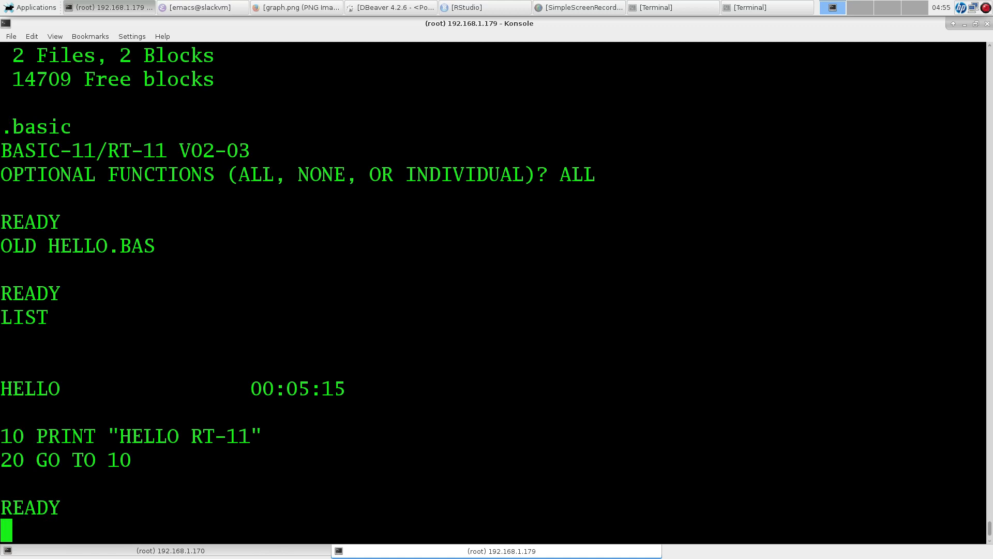
pyautogui.write('BYE')
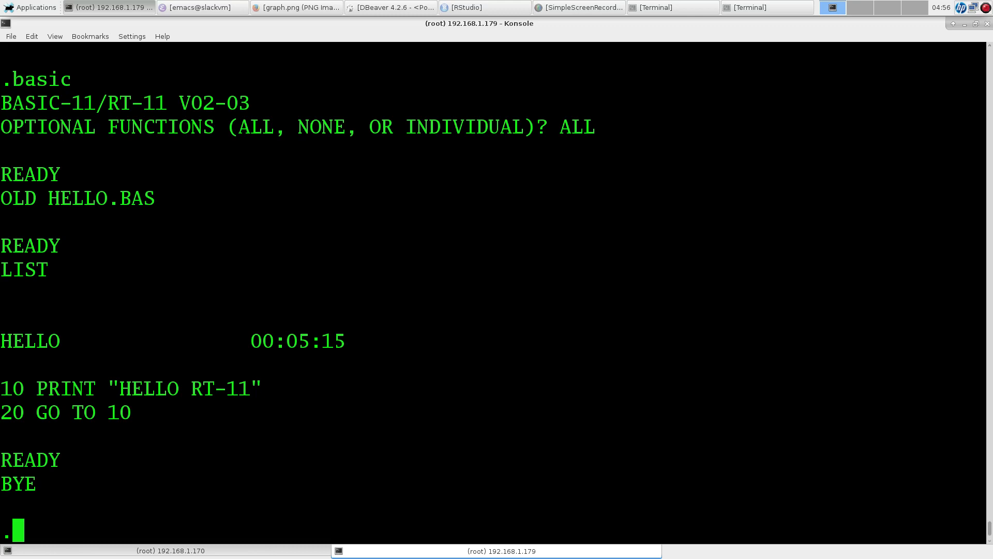
# Step: Start the MACRO assembler from the RT-11 prompt so it asks for input files
pyautogui.write('macro')
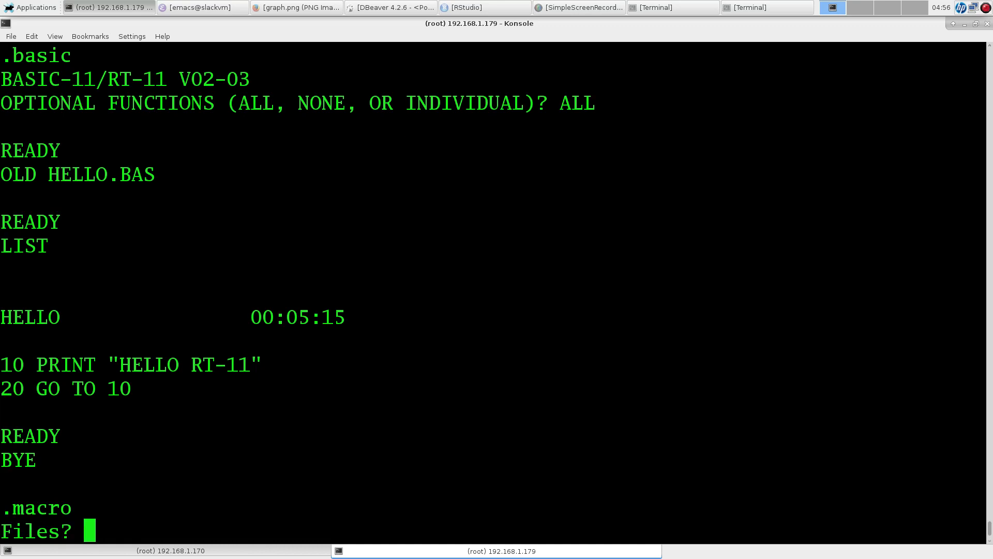